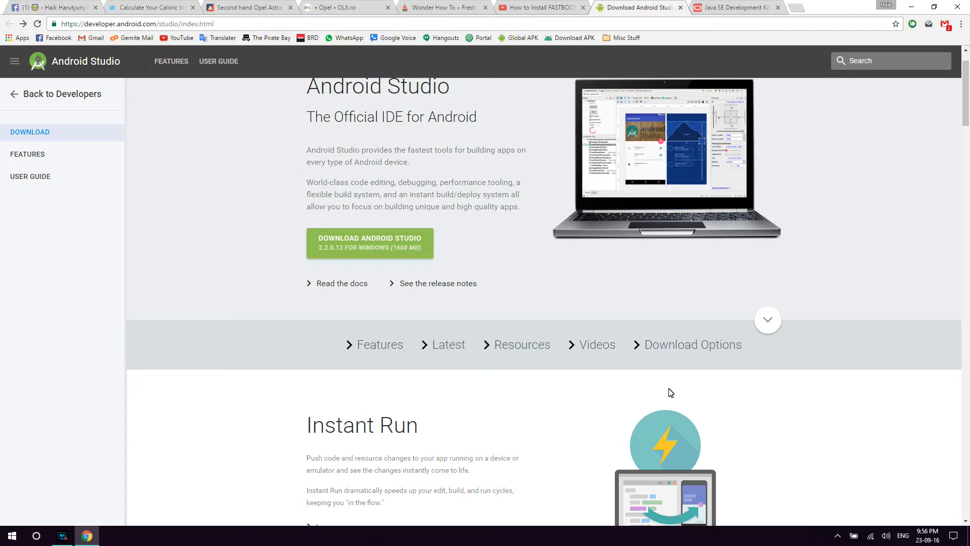
mouse_move(665, 266)
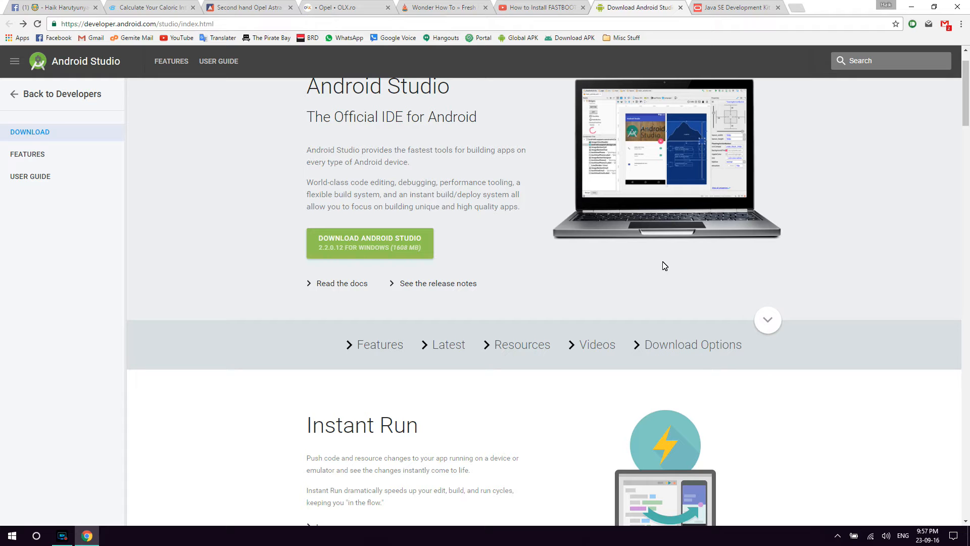
mouse_move(546, 203)
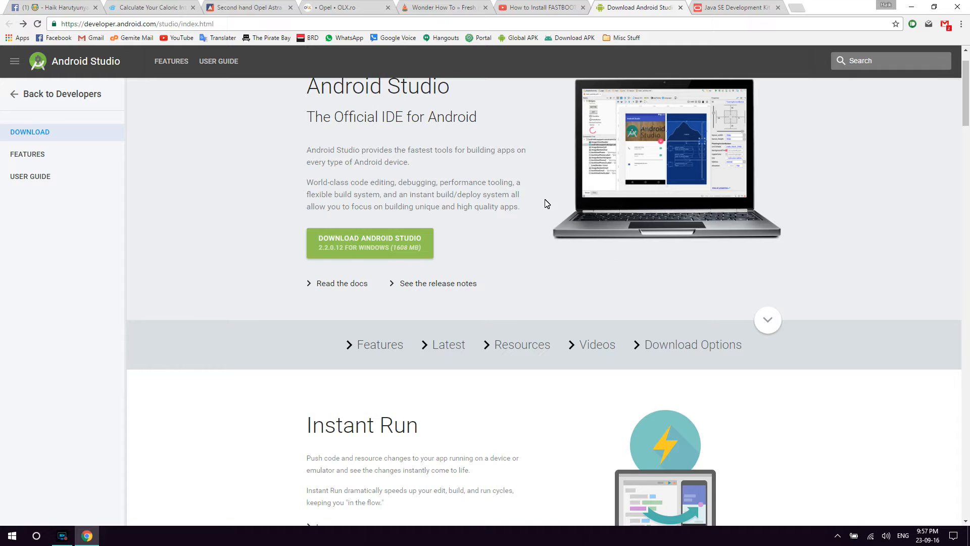
- Reach the Download Options section of the command line tools page
left_click(135, 24)
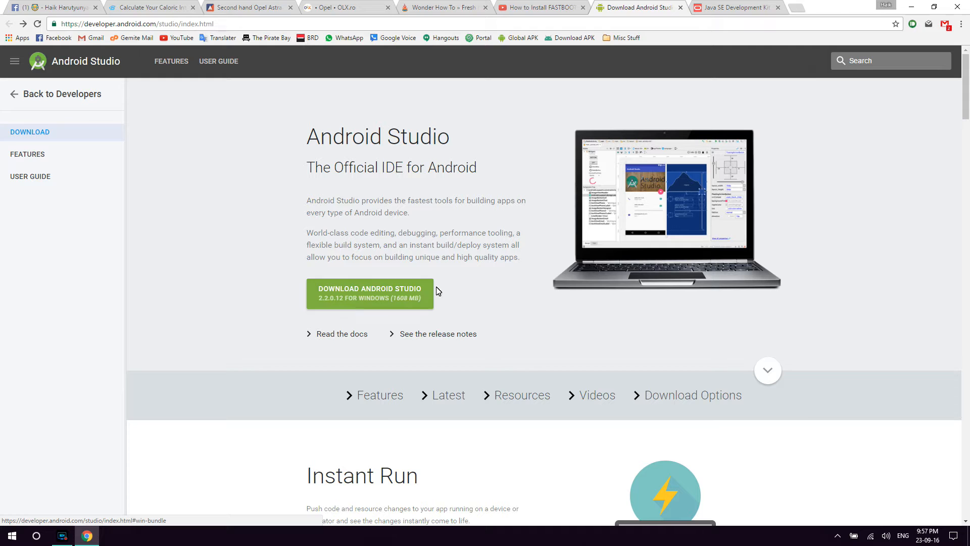
mouse_move(442, 314)
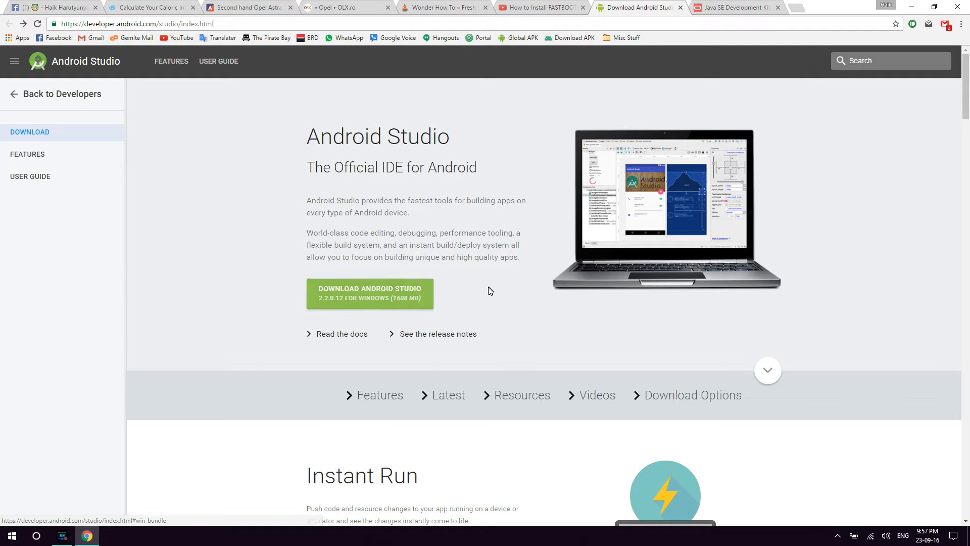
mouse_move(405, 307)
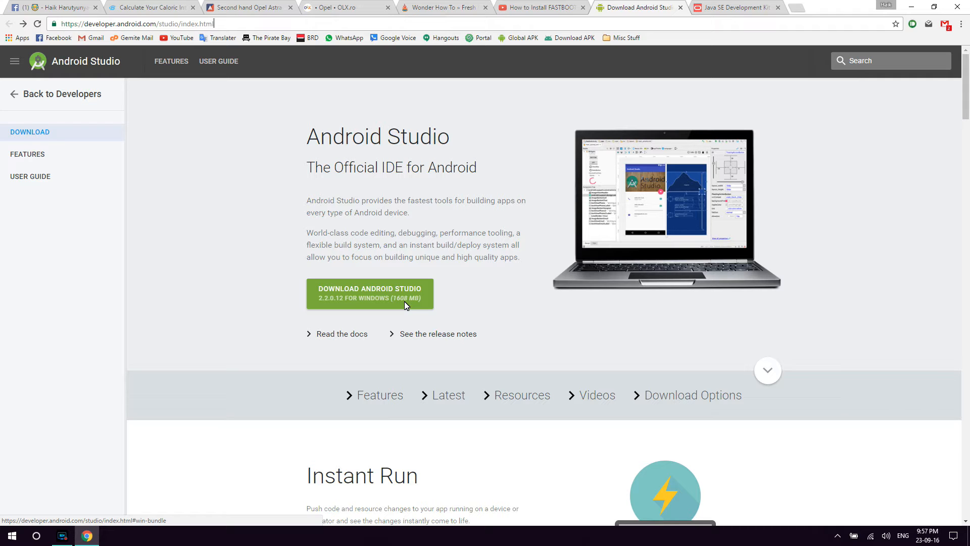
mouse_move(397, 291)
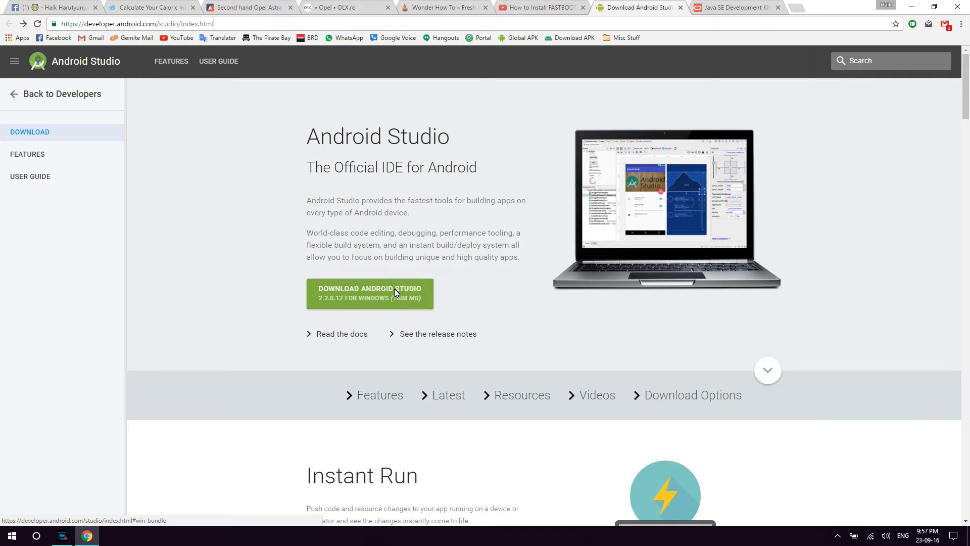
scroll("down", 3)
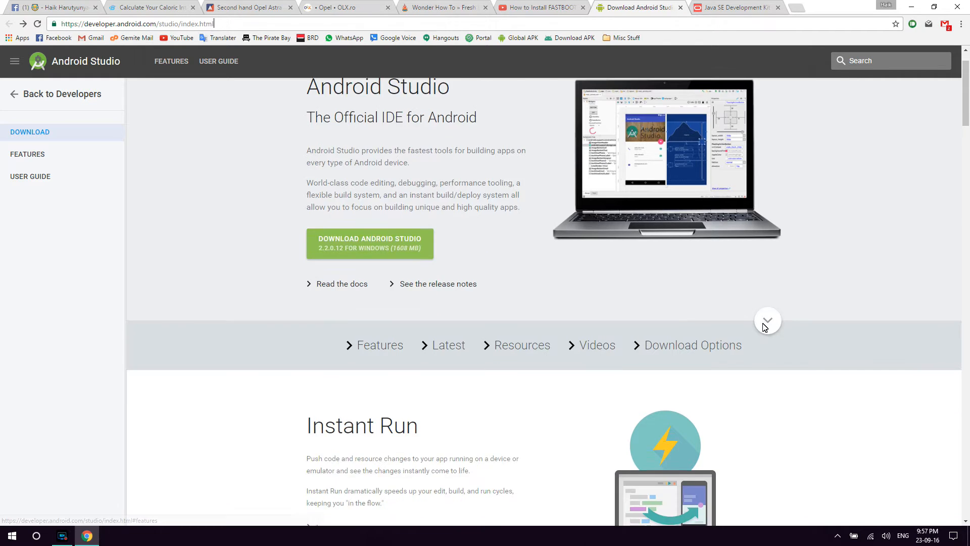
left_click(692, 344)
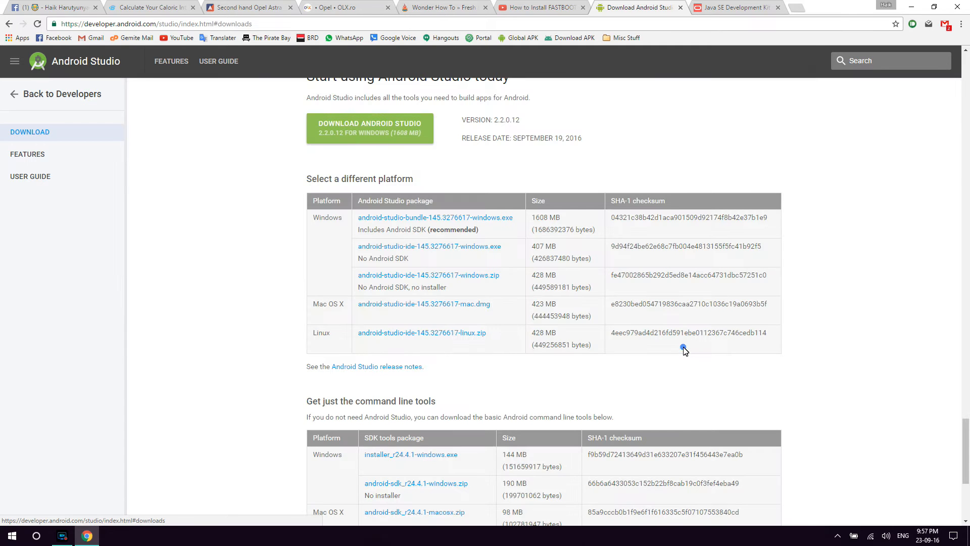
scroll("down", 3)
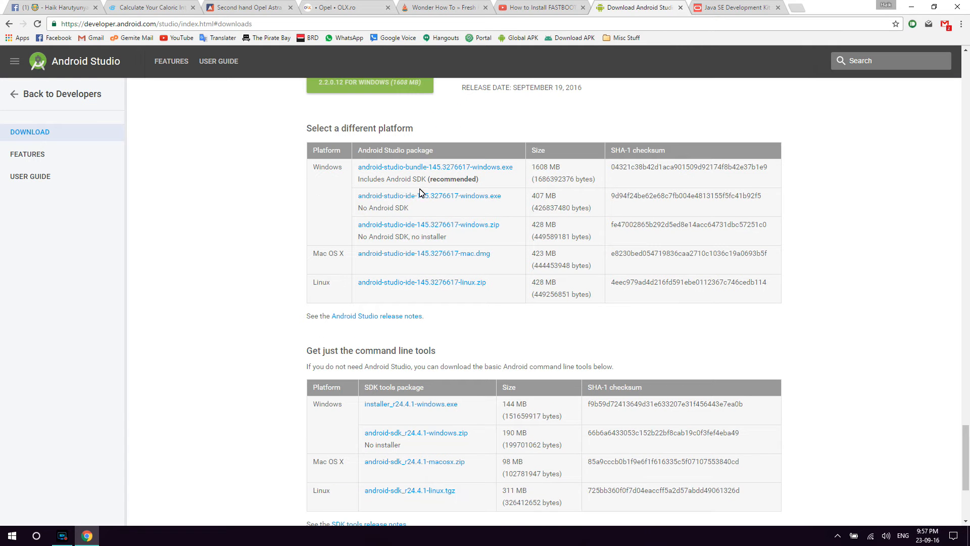
mouse_move(315, 355)
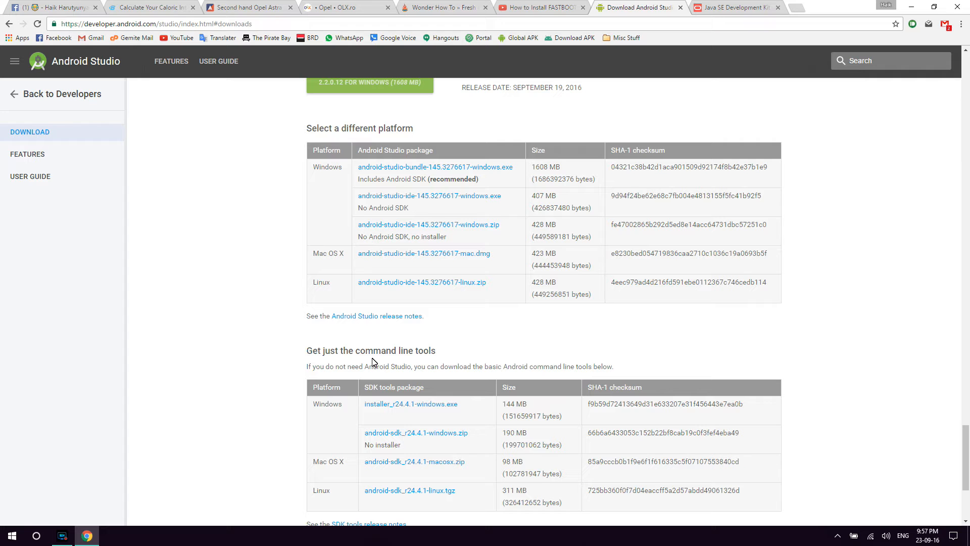
scroll("down", 3)
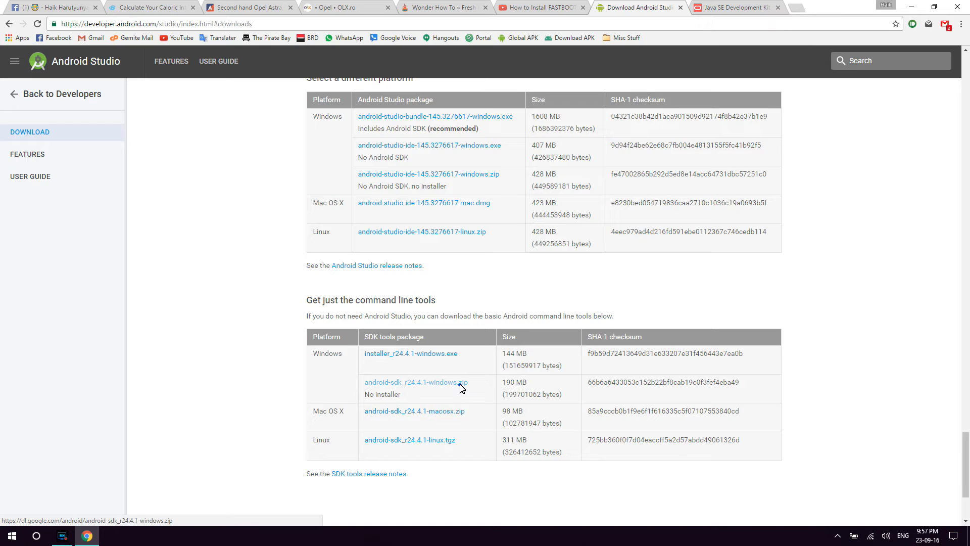
- Agree to the terms and download android-sdk_r24.4.1-windows.zip
left_click(414, 382)
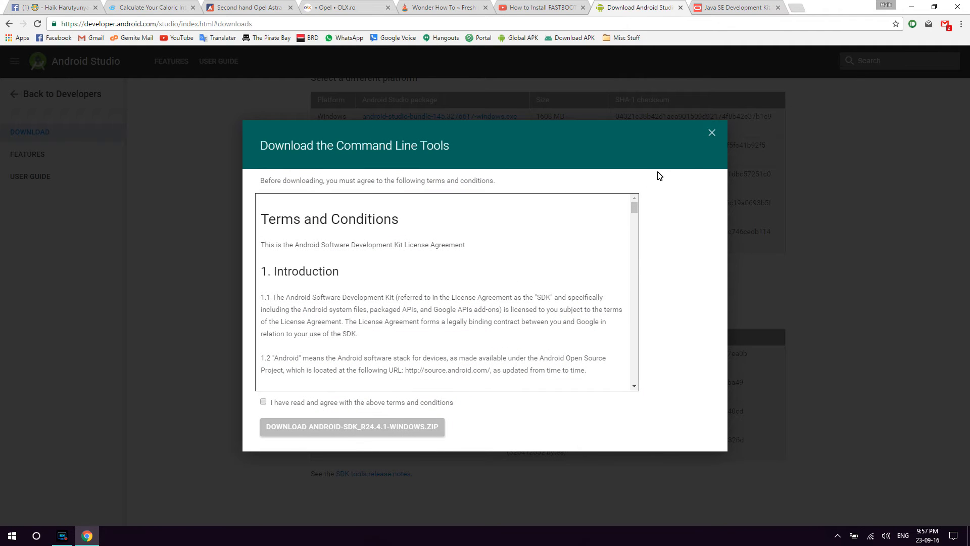
left_click(263, 402)
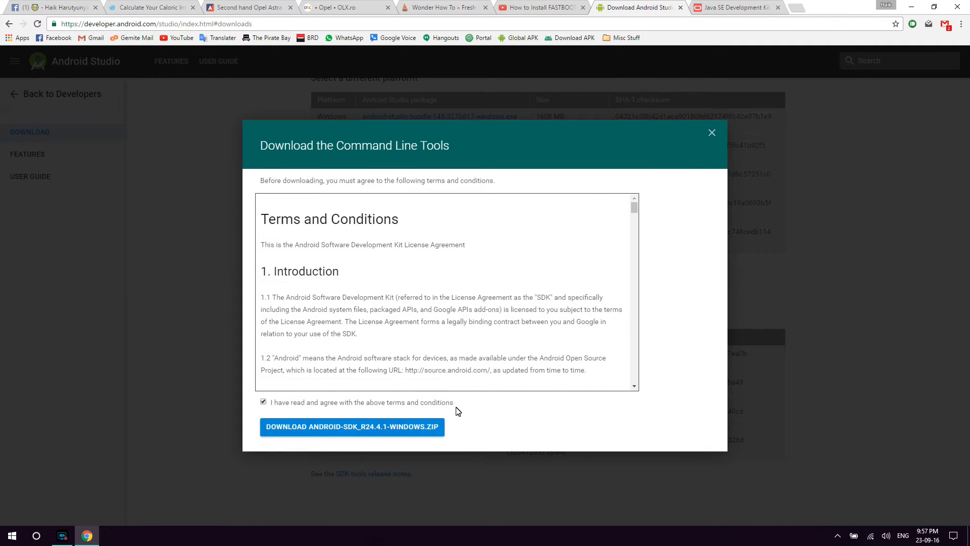
left_click(352, 426)
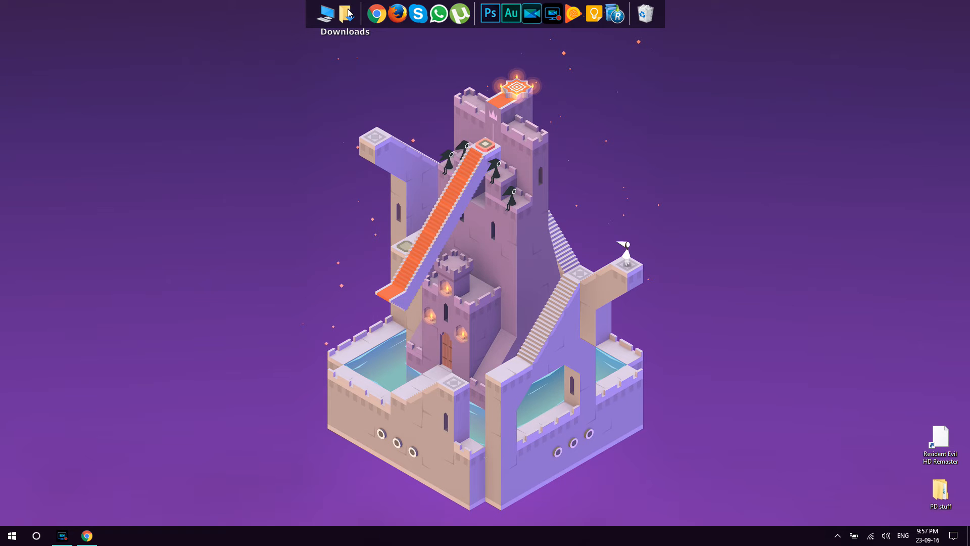
- Extract android-sdk_r24.4.1-windows.zip in Downloads with WinRAR, yielding the android-sdk-windows folder
left_click(348, 14)
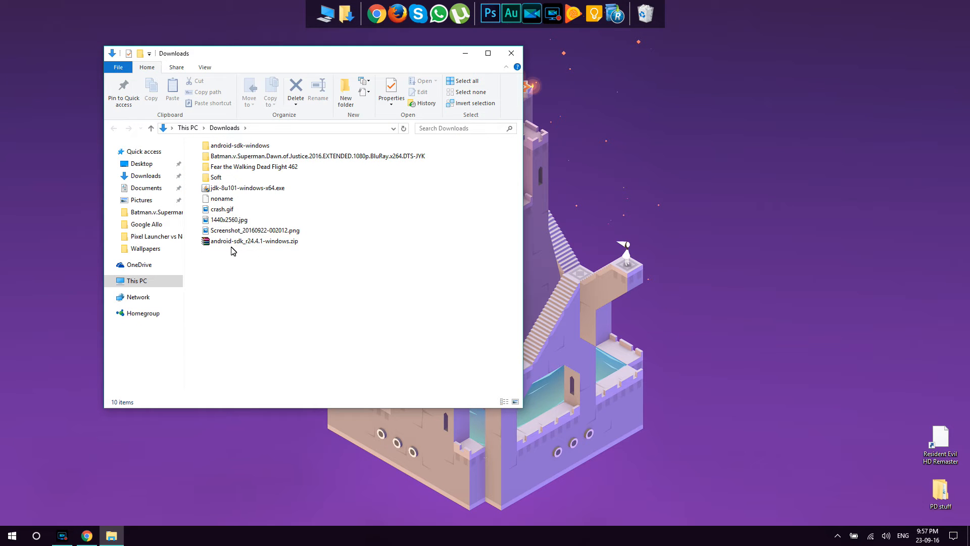
left_click(254, 240)
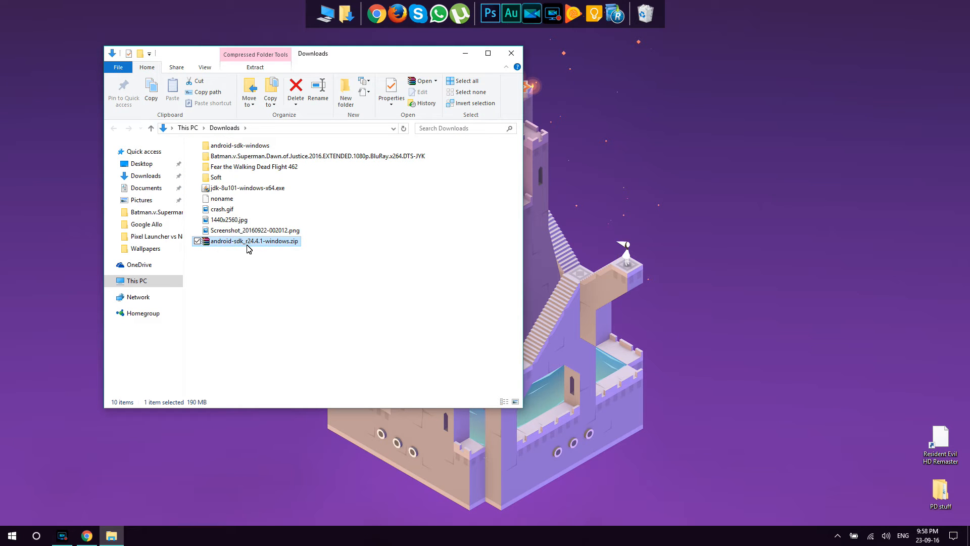
mouse_move(254, 242)
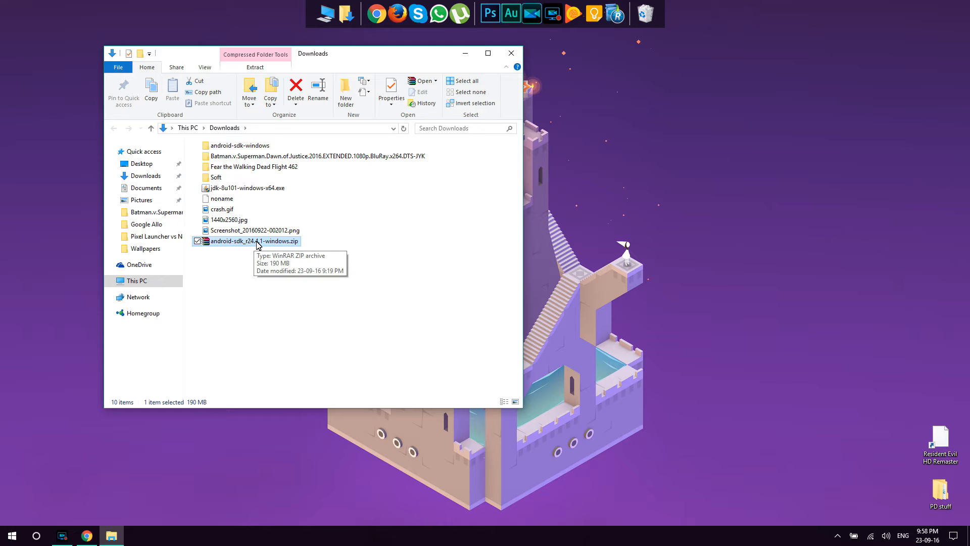
right_click(254, 240)
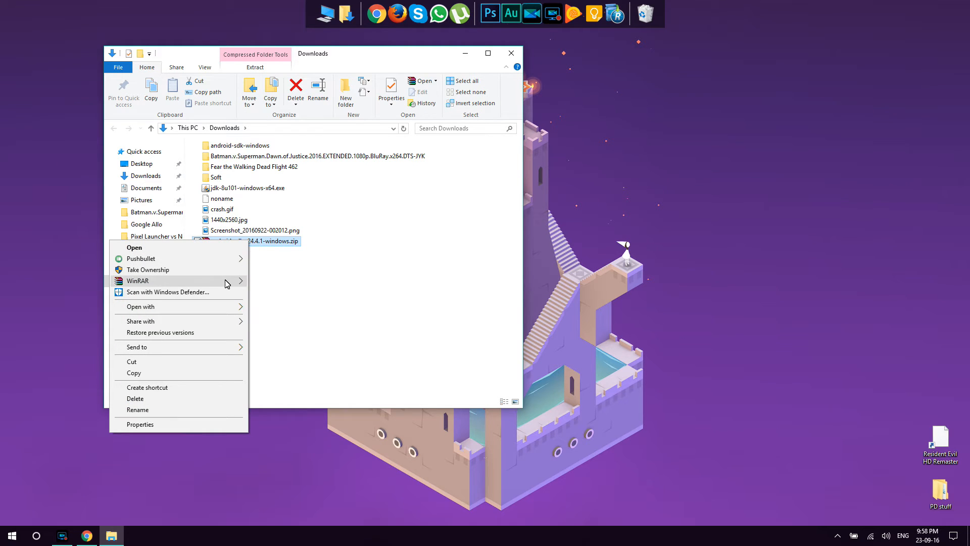
mouse_move(216, 275)
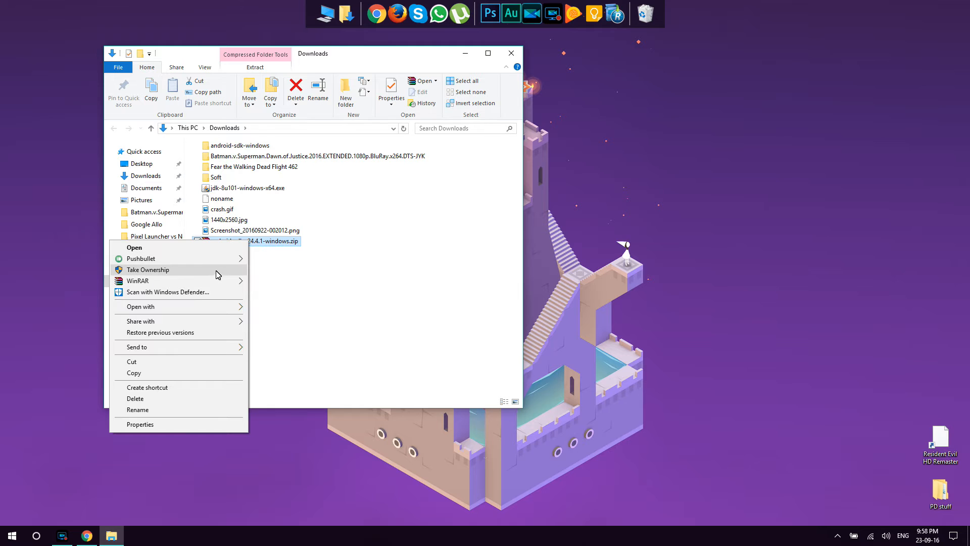
mouse_move(138, 280)
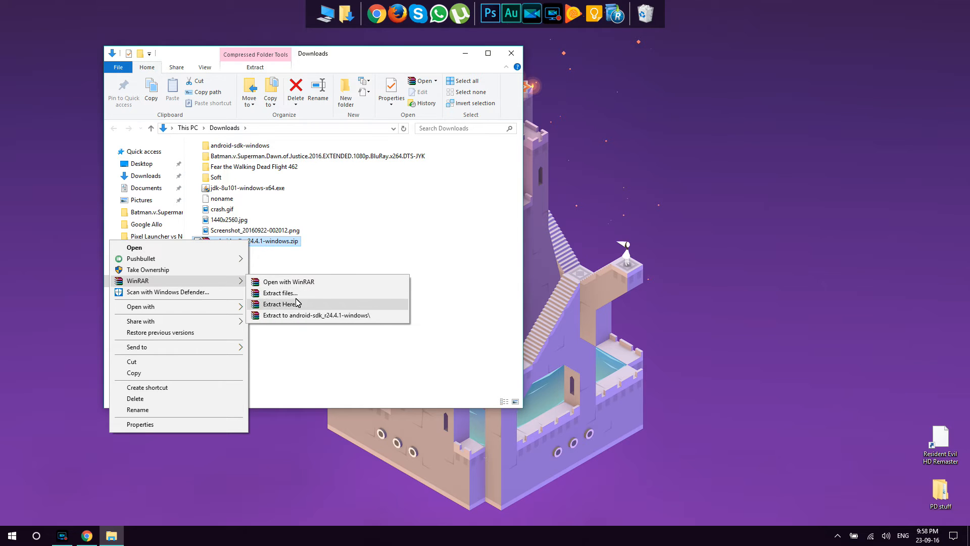
left_click(281, 303)
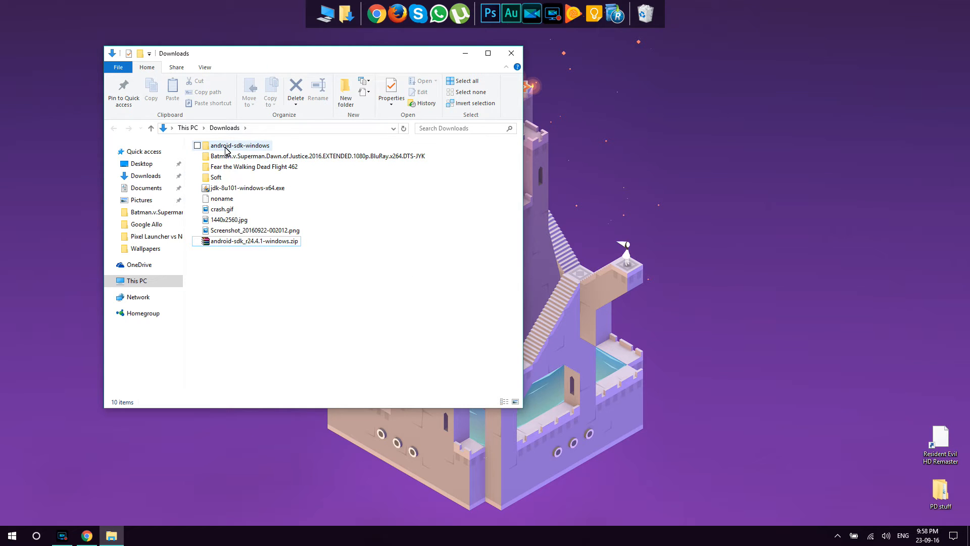
left_click(239, 145)
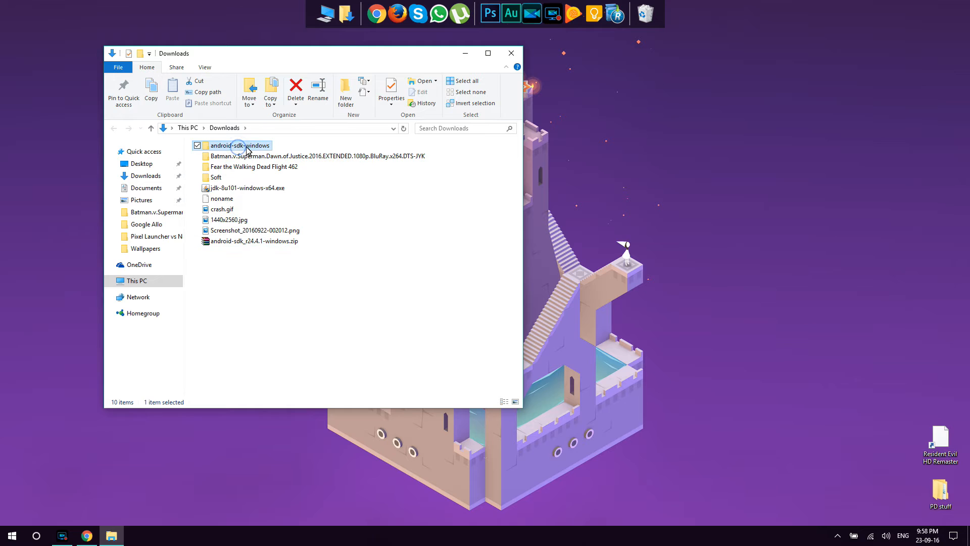
double_click(238, 146)
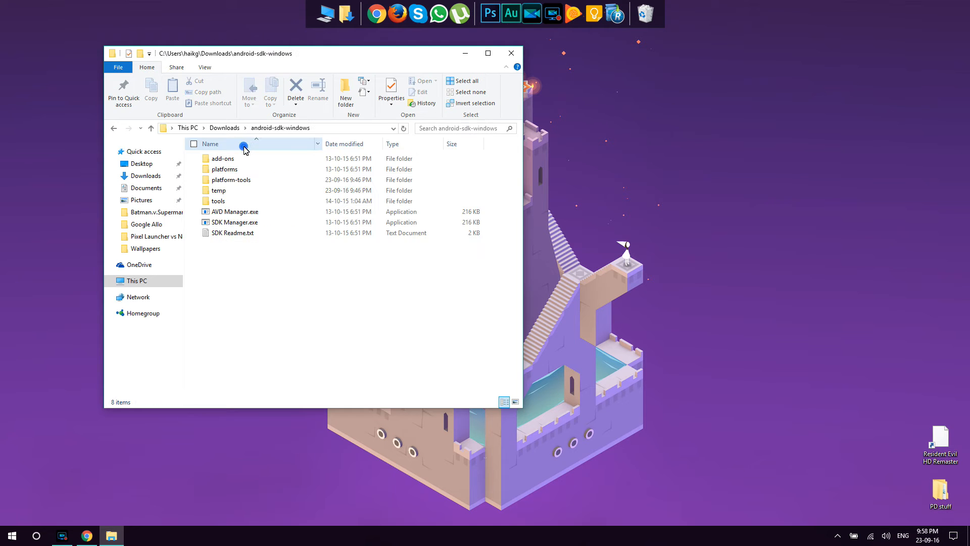
left_click(235, 222)
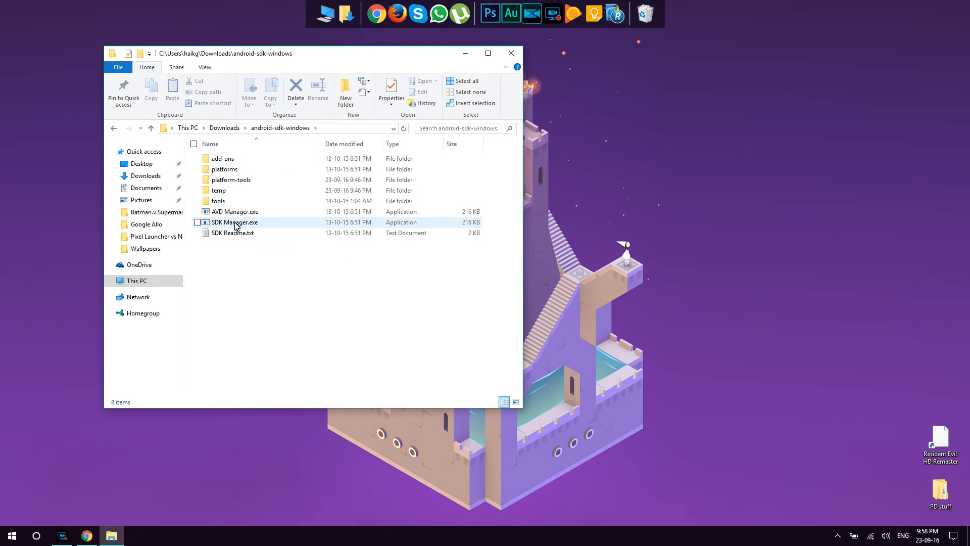
left_click(235, 223)
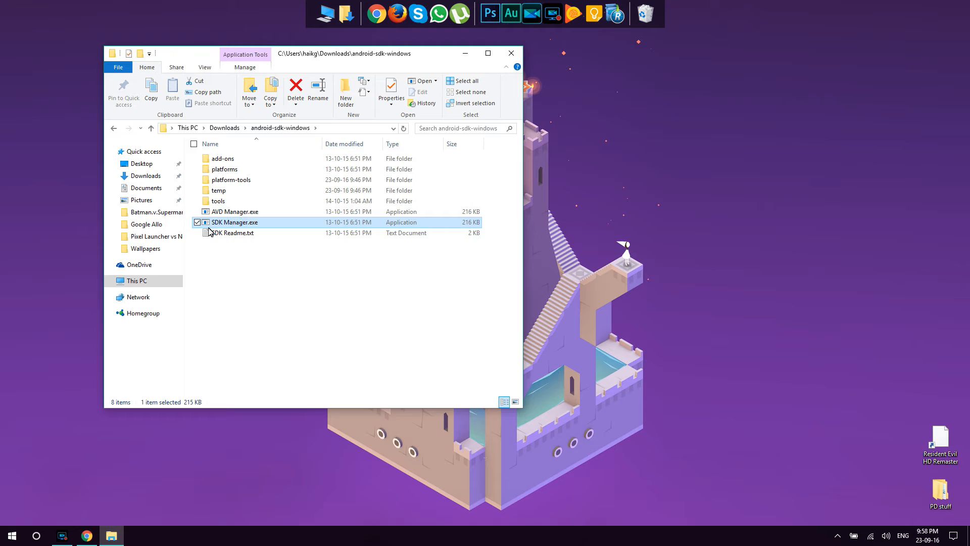
mouse_move(235, 223)
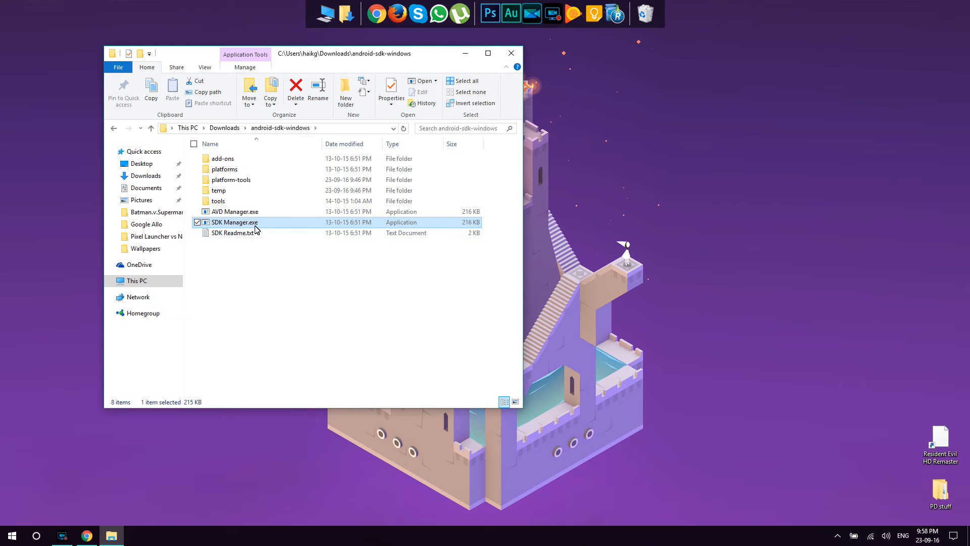
mouse_move(234, 222)
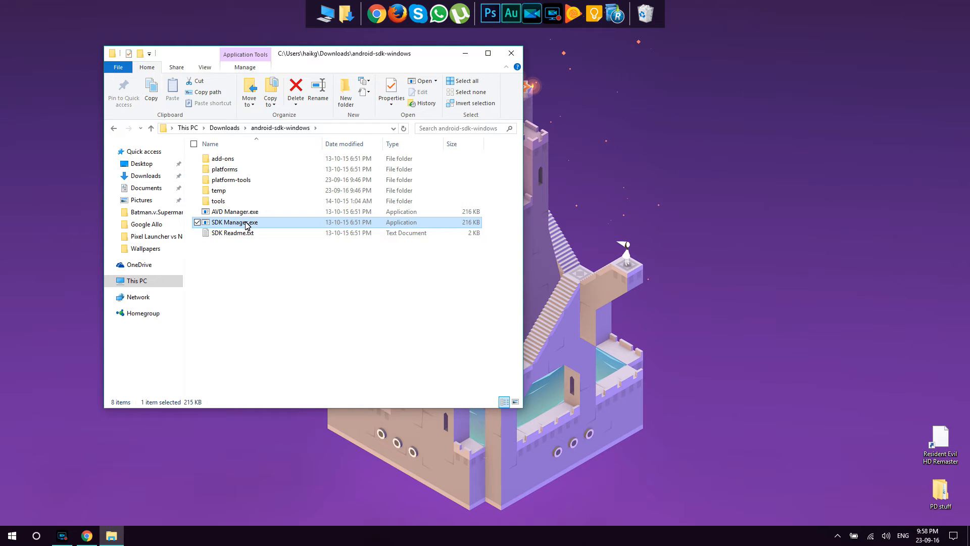
mouse_move(242, 223)
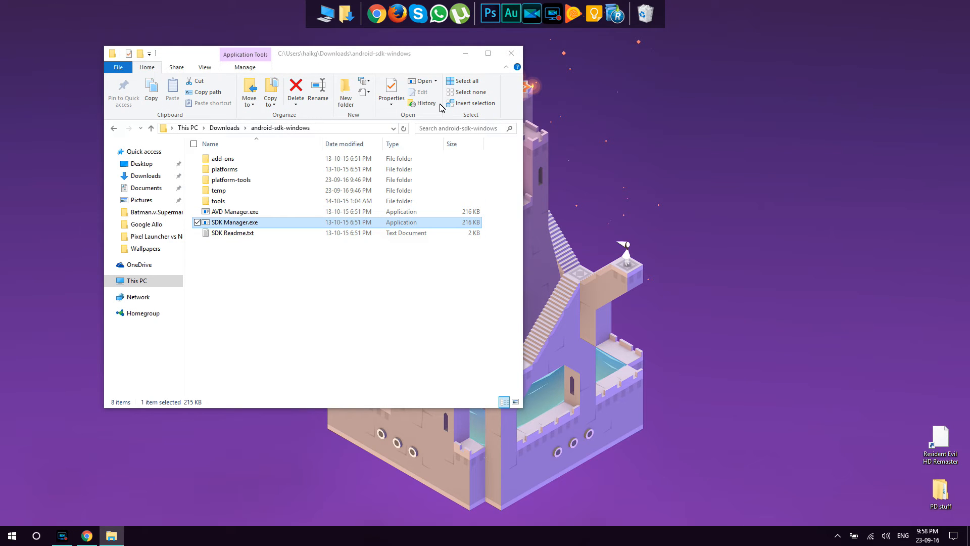
- Launch SDK Manager.exe, deselect all packages and tick only Android SDK Platform-tools
double_click(235, 223)
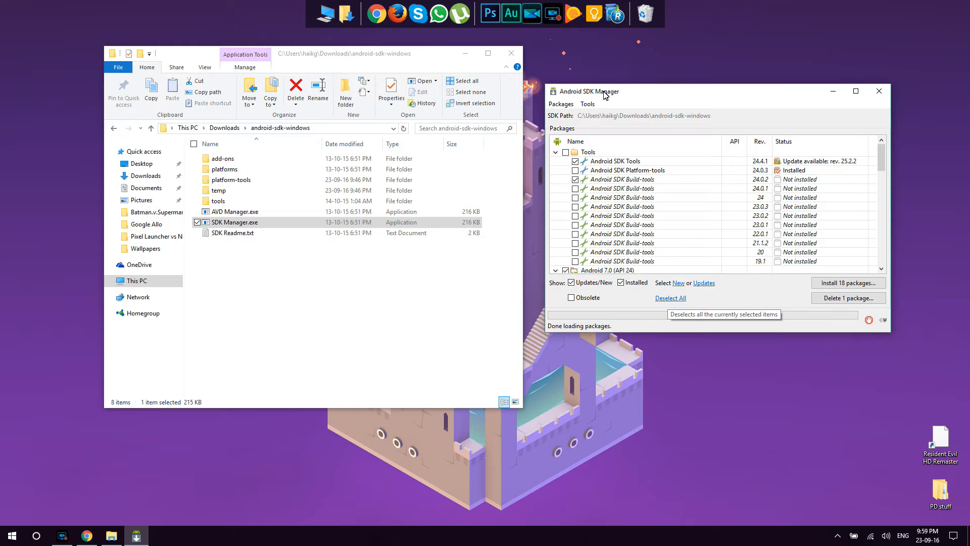
left_click(670, 298)
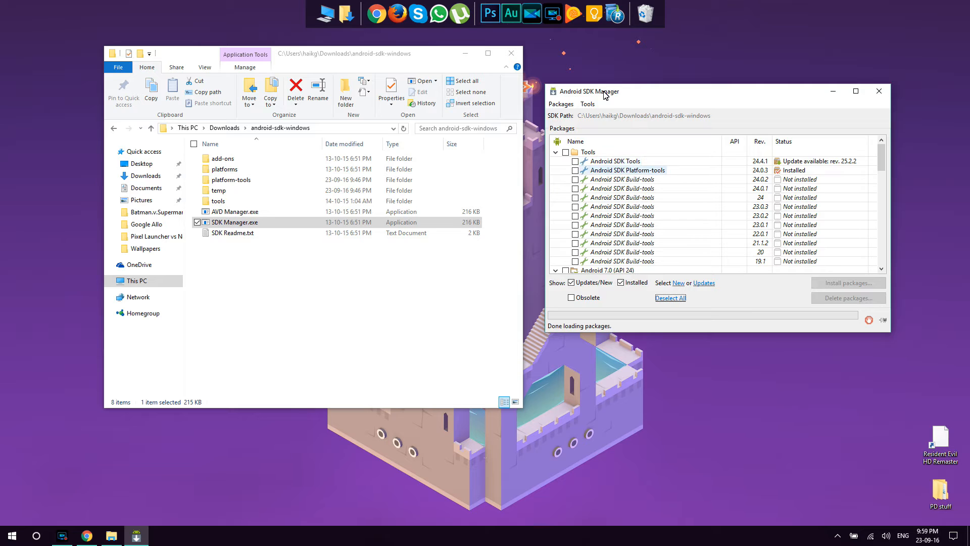
left_click(575, 170)
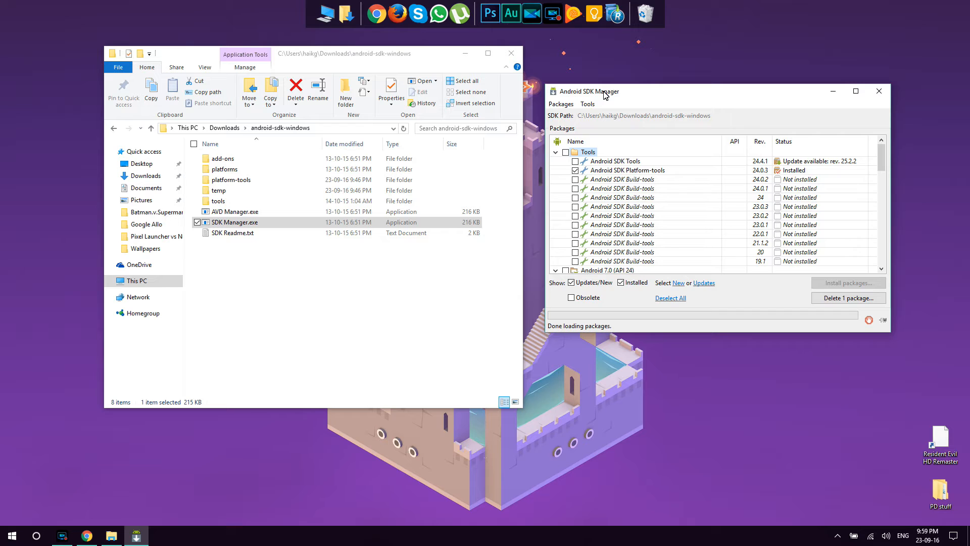
- Delete the installed Platform-tools package and start installing it again
left_click(576, 170)
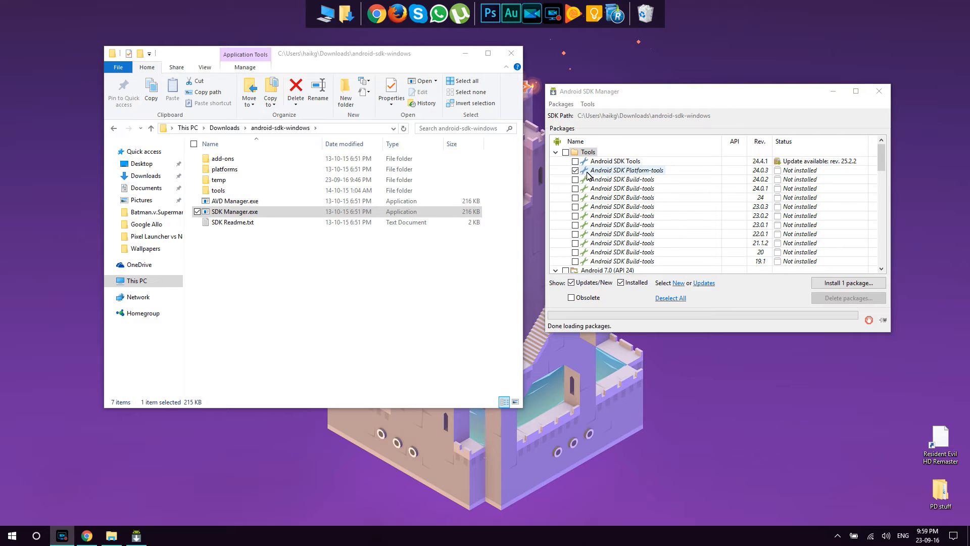
left_click(576, 170)
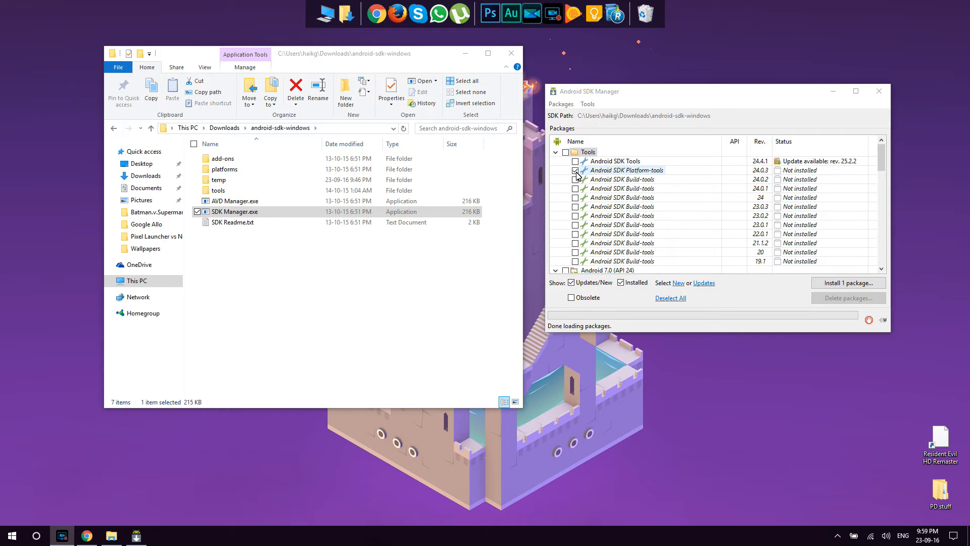
mouse_move(849, 283)
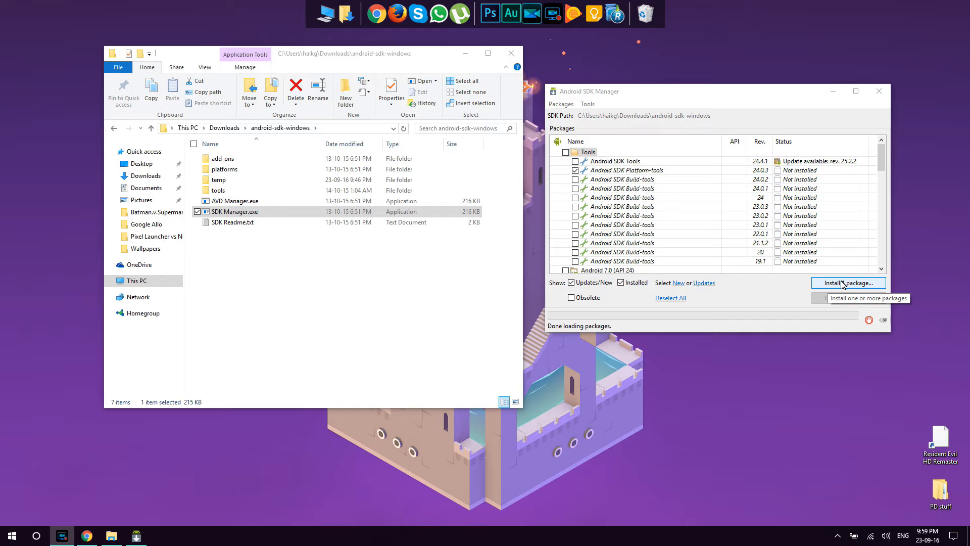
left_click(577, 170)
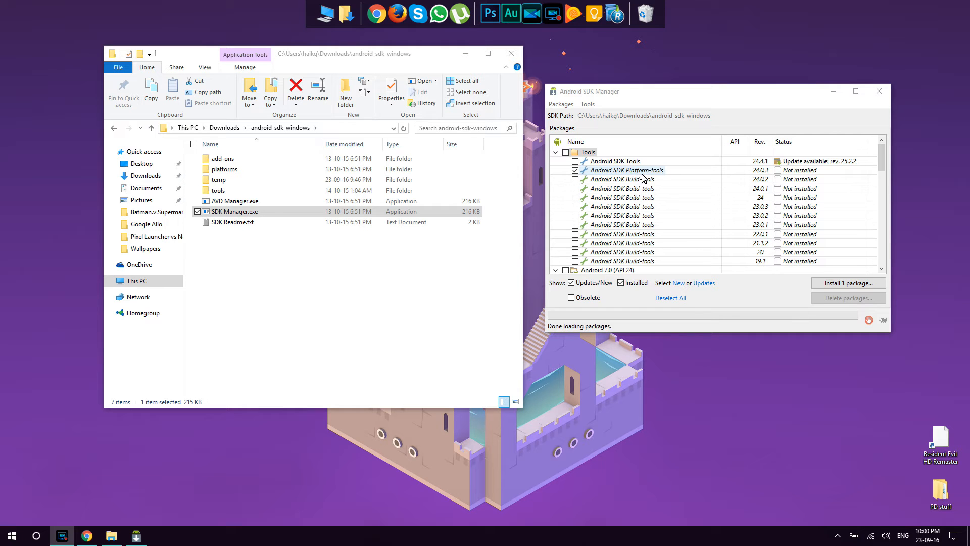
- Accept the Android SDK license and install Platform-tools revision 24.0.3
left_click(847, 283)
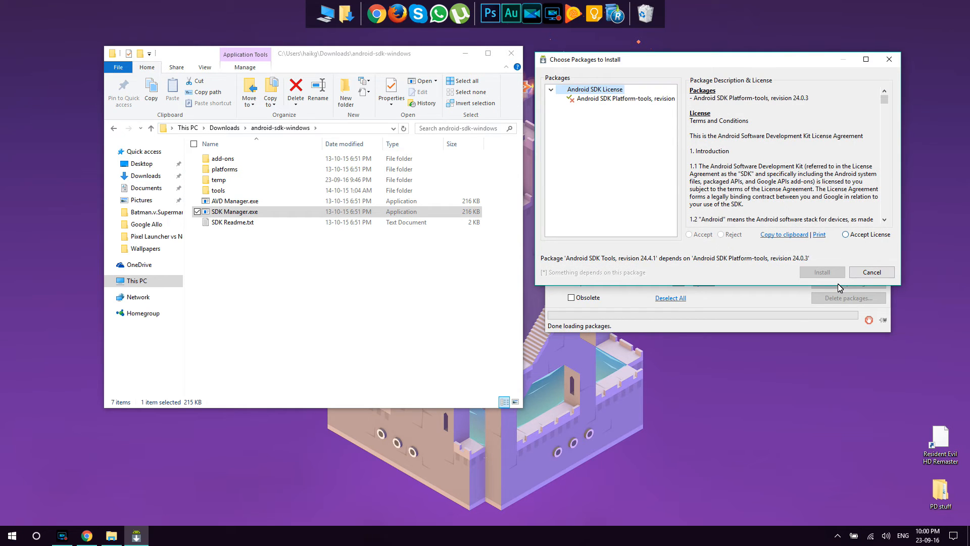
left_click(846, 235)
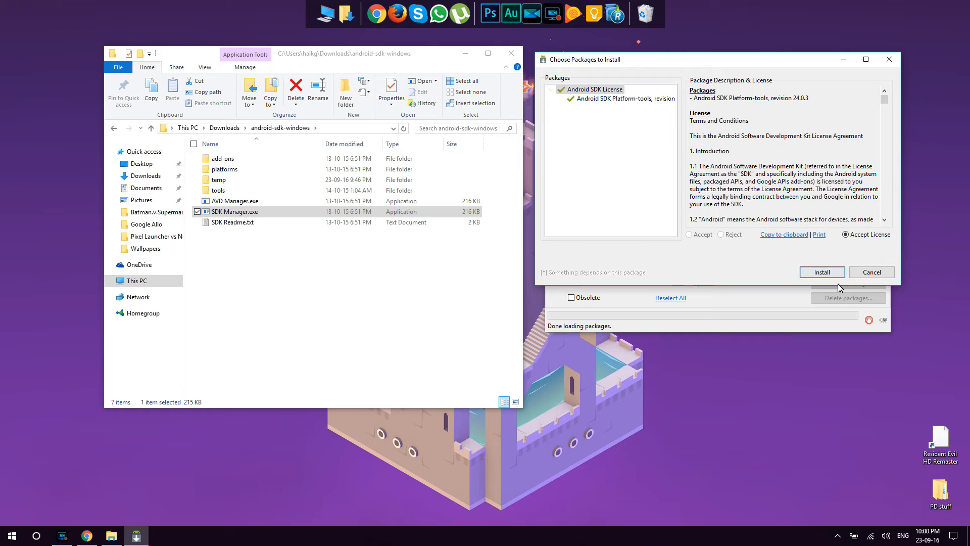
left_click(822, 272)
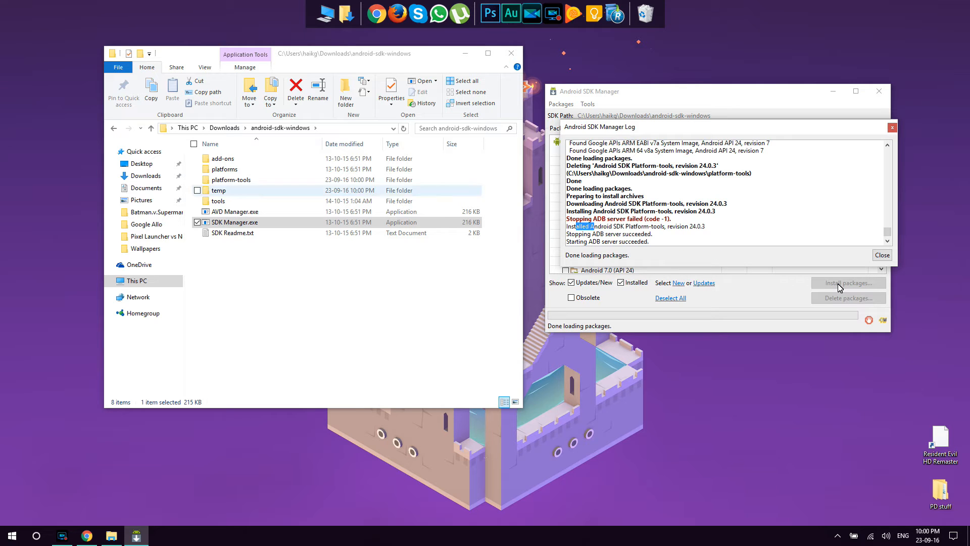
- Copy the platform-tools folder to the desktop and close the android-sdk-windows window
left_click(230, 180)
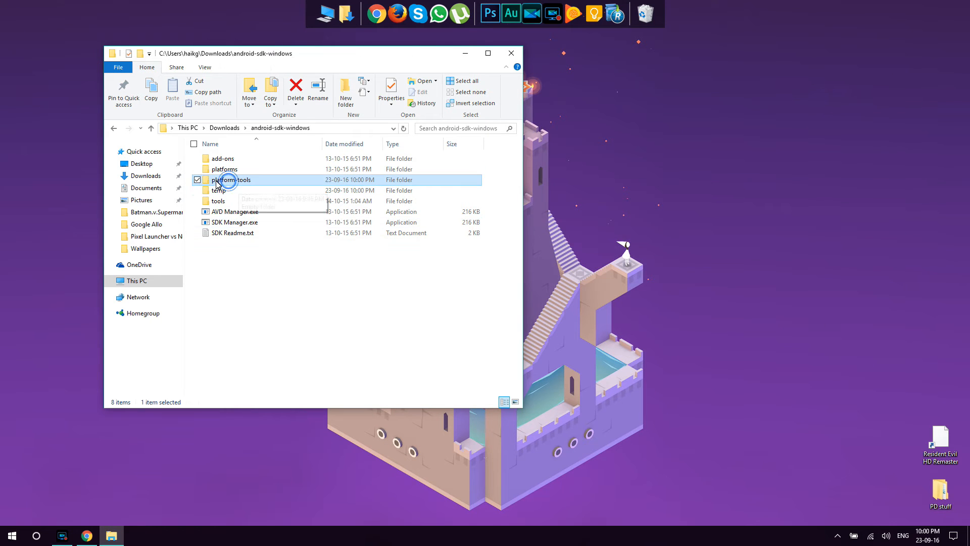
double_click(231, 179)
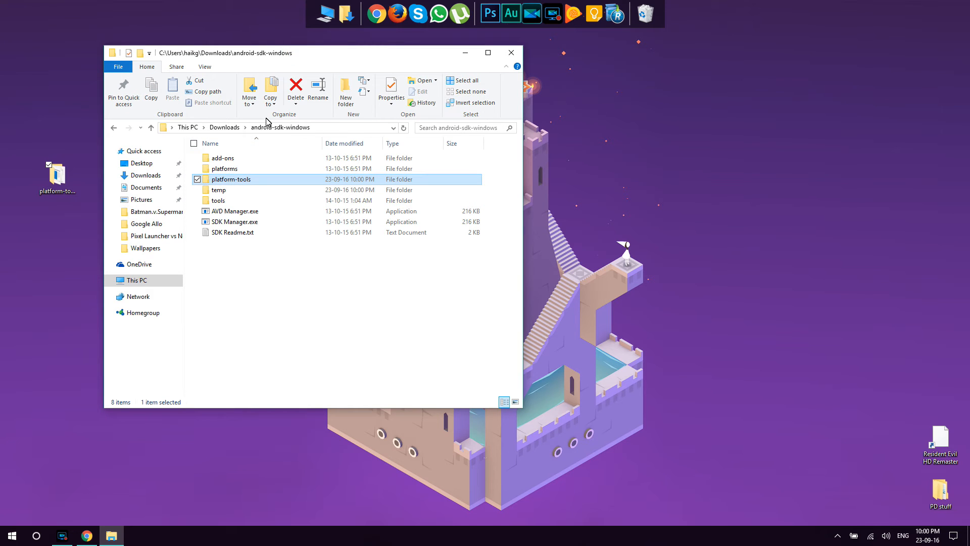
left_click(280, 128)
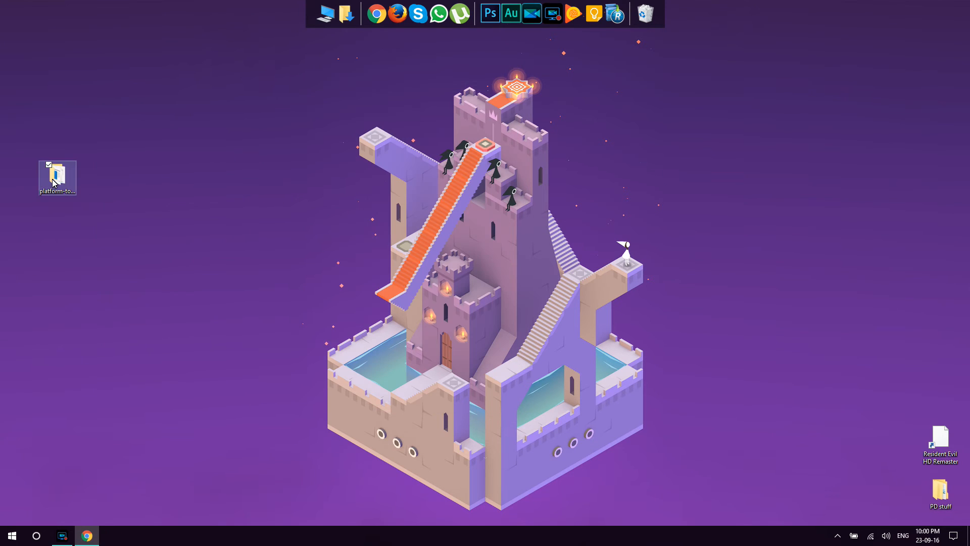
- Show the desktop platform-tools folder's contents and its Shift+right-click context menu
double_click(57, 178)
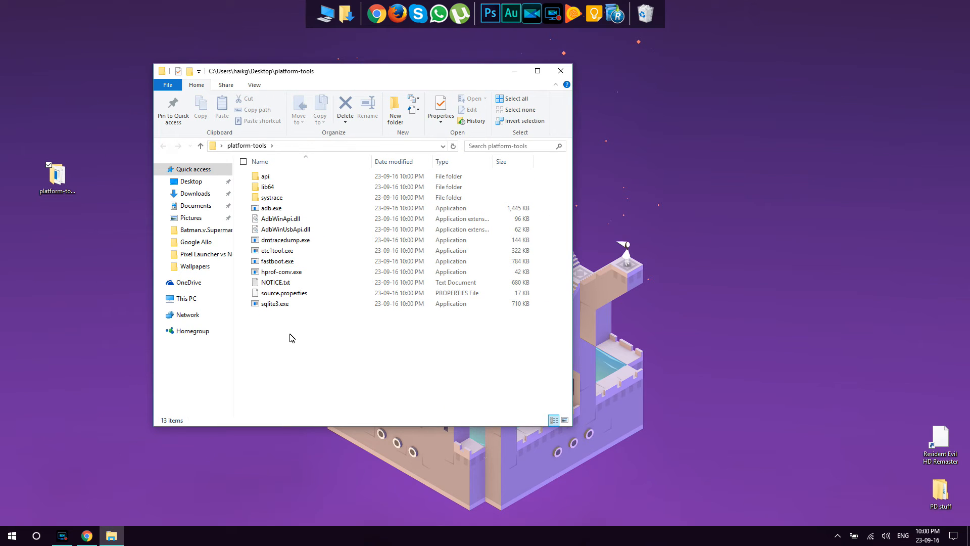
mouse_move(298, 367)
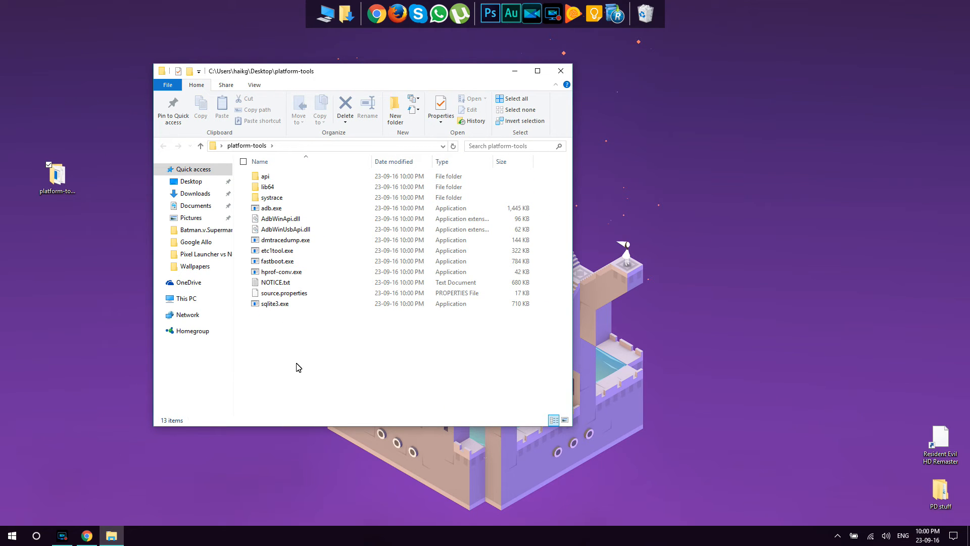
mouse_move(348, 343)
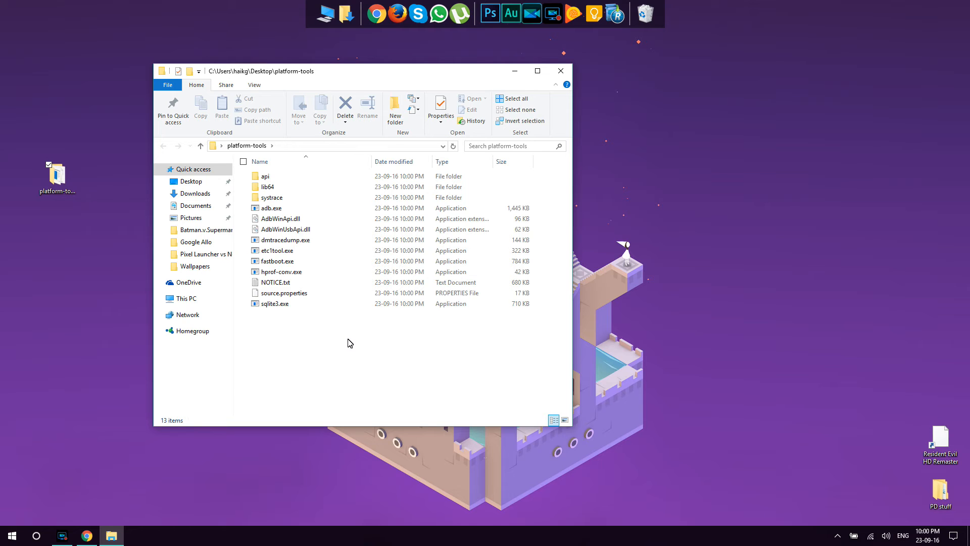
mouse_move(322, 345)
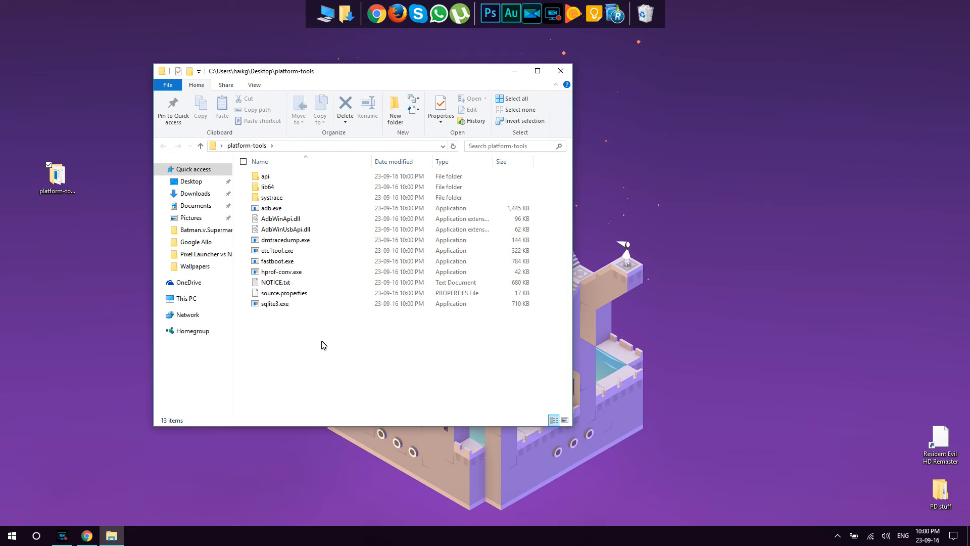
mouse_move(317, 348)
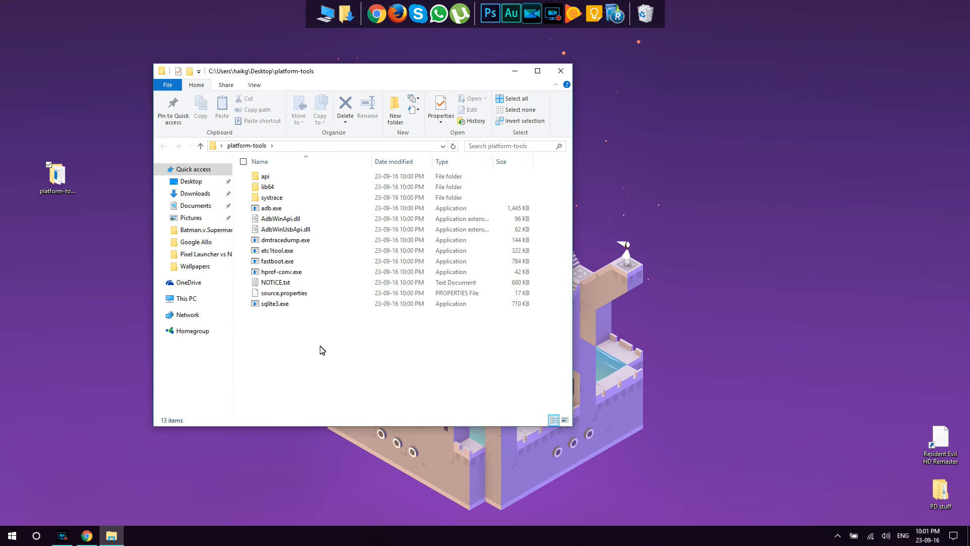
mouse_move(339, 350)
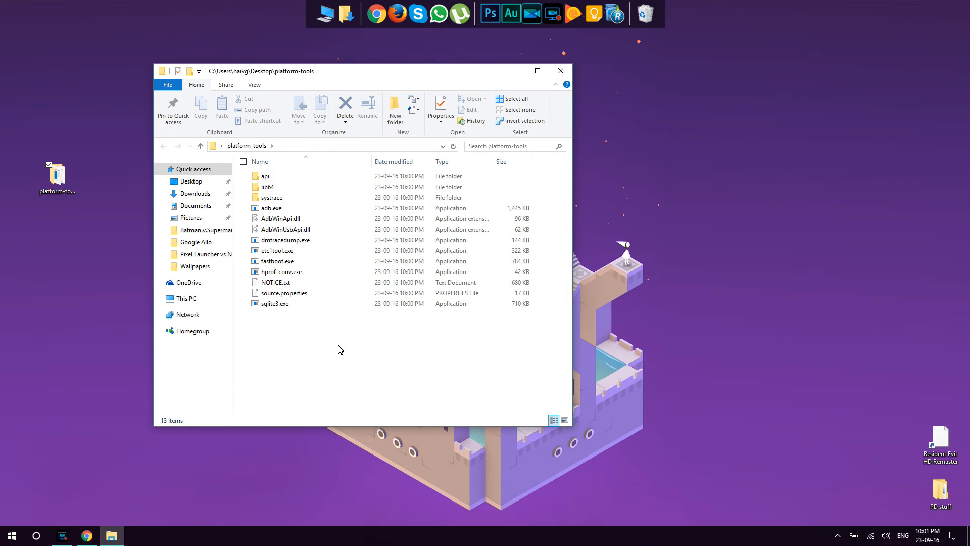
mouse_move(347, 369)
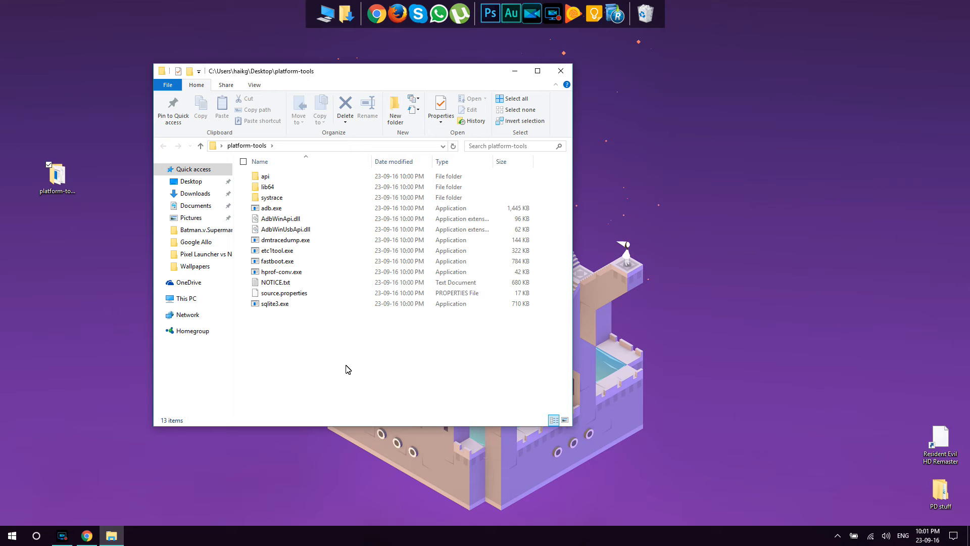
right_click(347, 369)
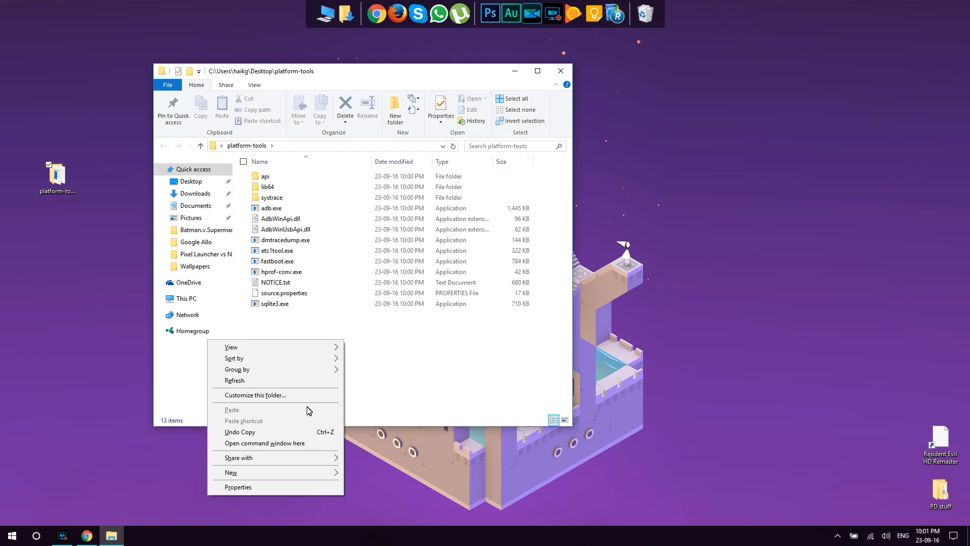
mouse_move(309, 401)
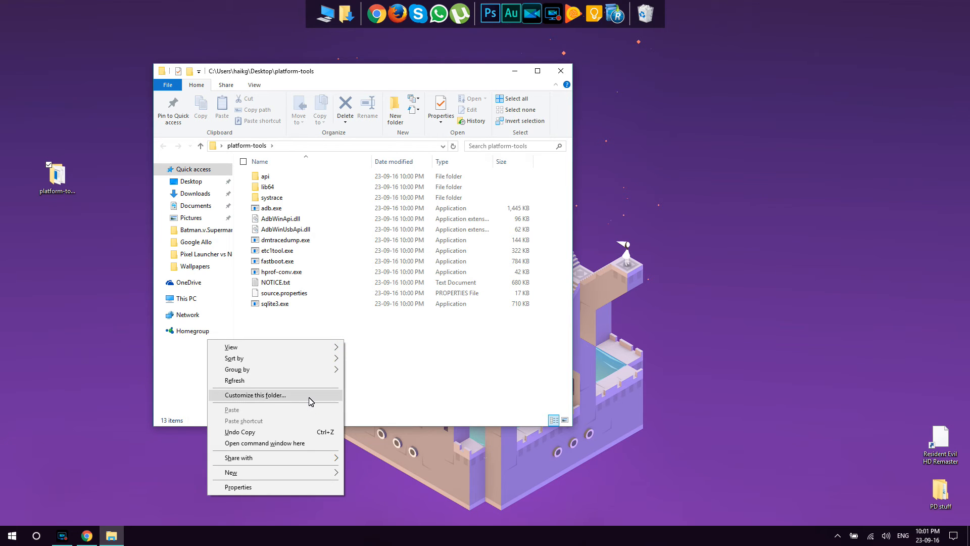
mouse_move(279, 449)
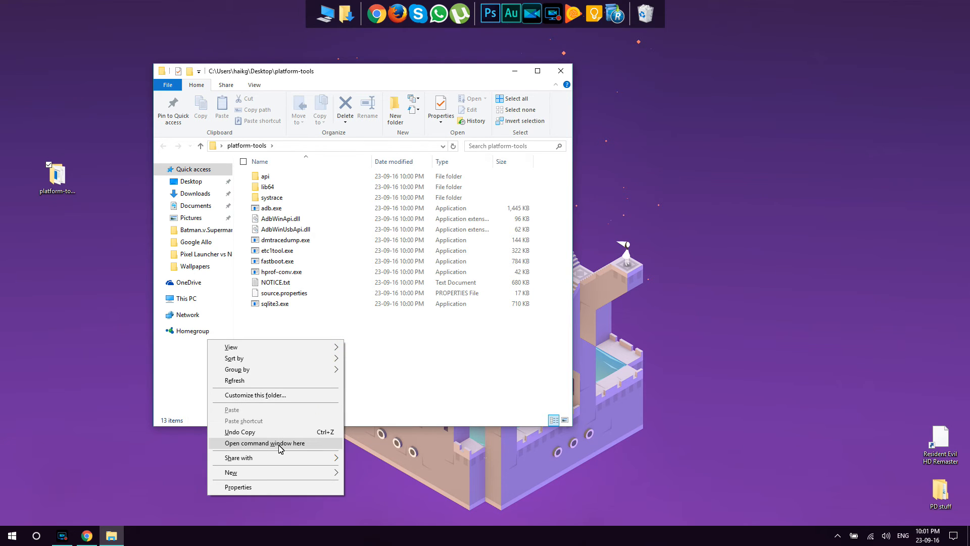
- Launch cmd.exe at the platform-tools path via 'Open command window here'
left_click(264, 443)
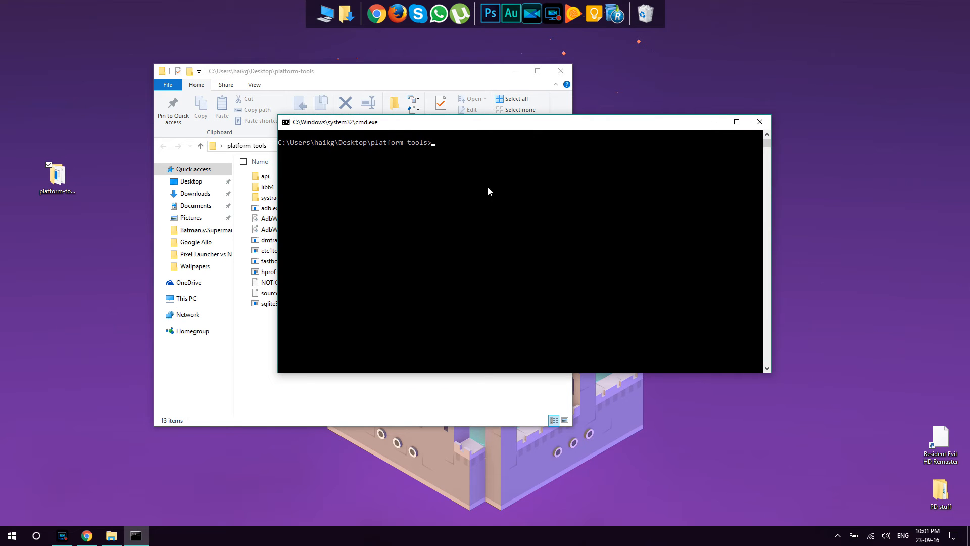
mouse_move(499, 187)
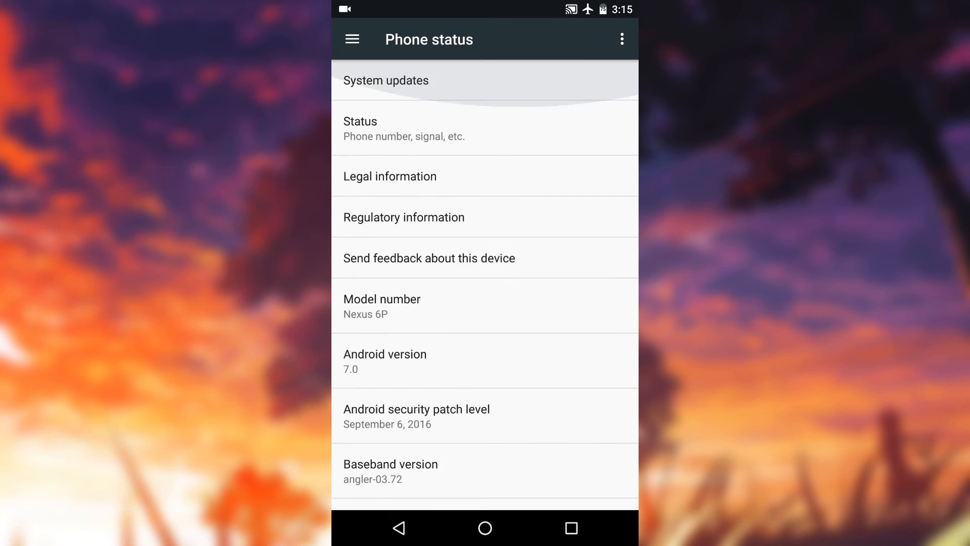
- Tap Build number in About phone until the 'already a developer' toast appears
scroll("down", 3)
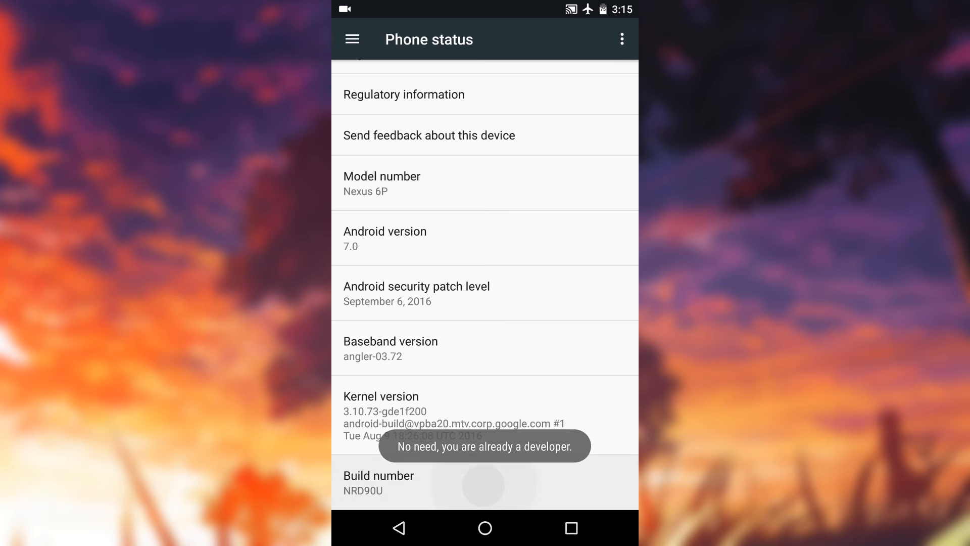
left_click(484, 483)
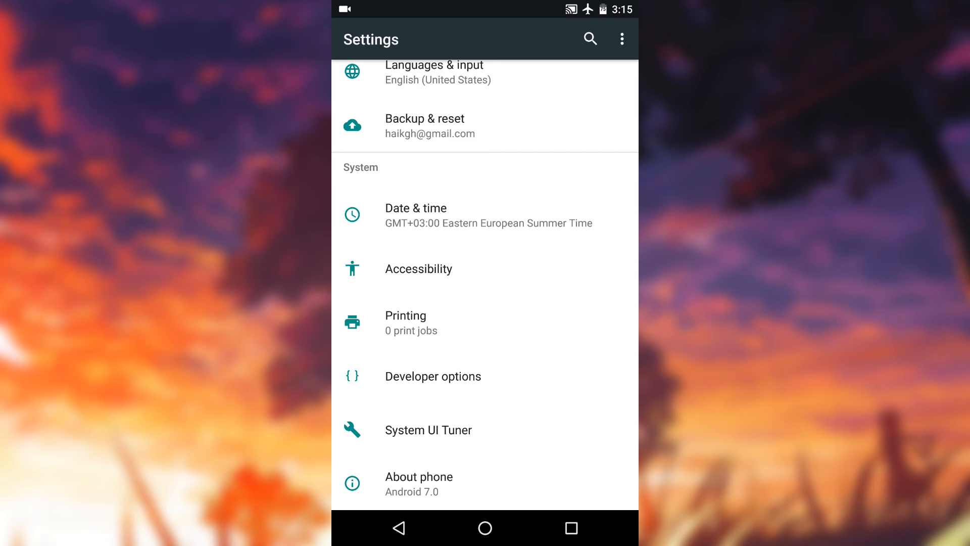
- Switch on USB debugging in Developer options and confirm the prompt
left_click(434, 376)
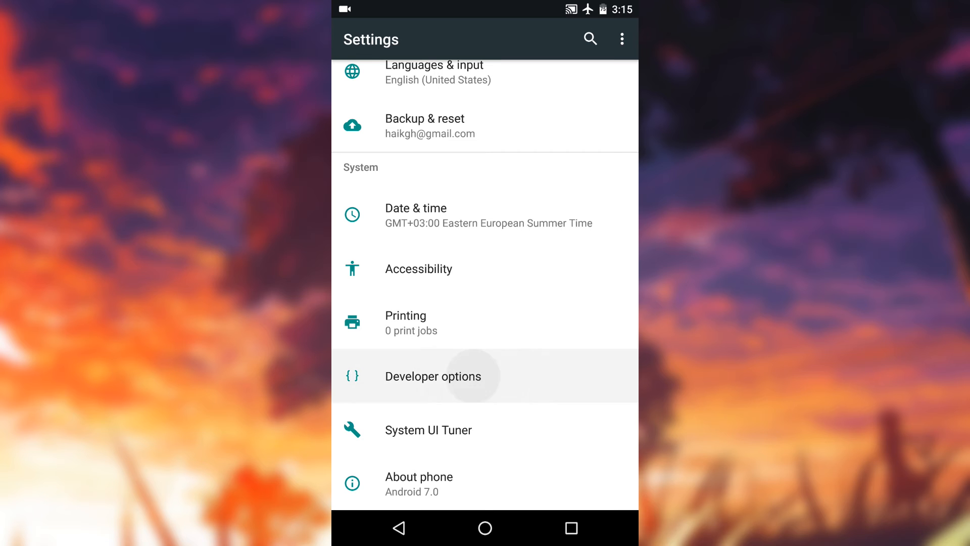
left_click(434, 375)
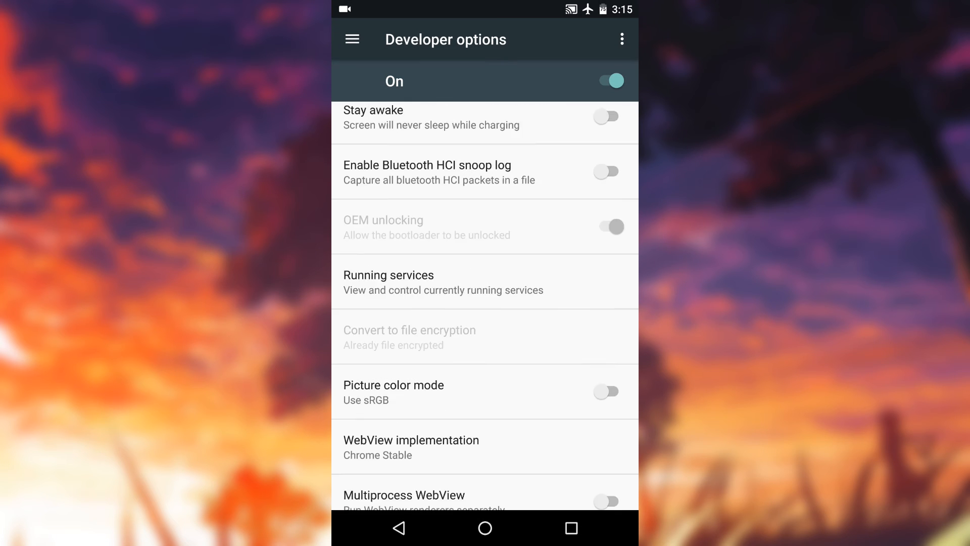
scroll("down", 3)
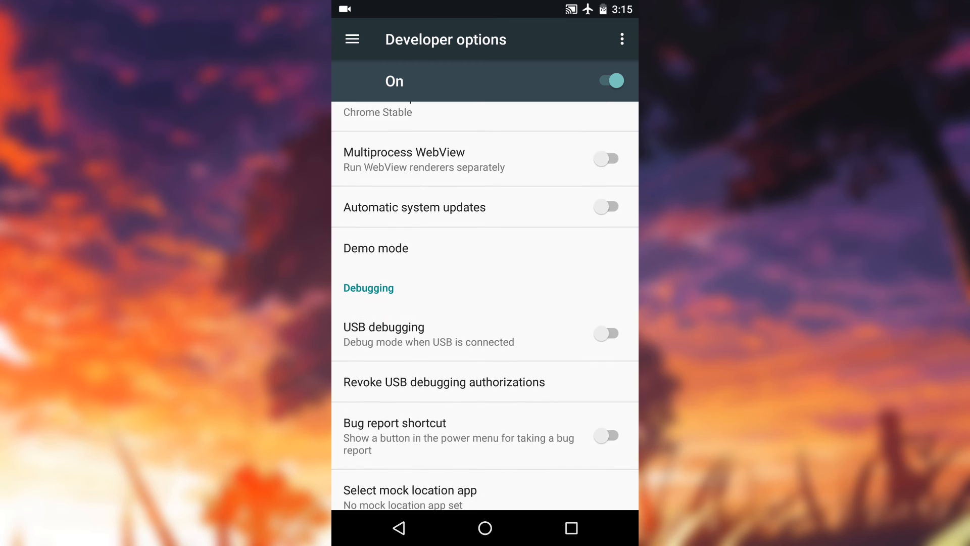
scroll("down", 3)
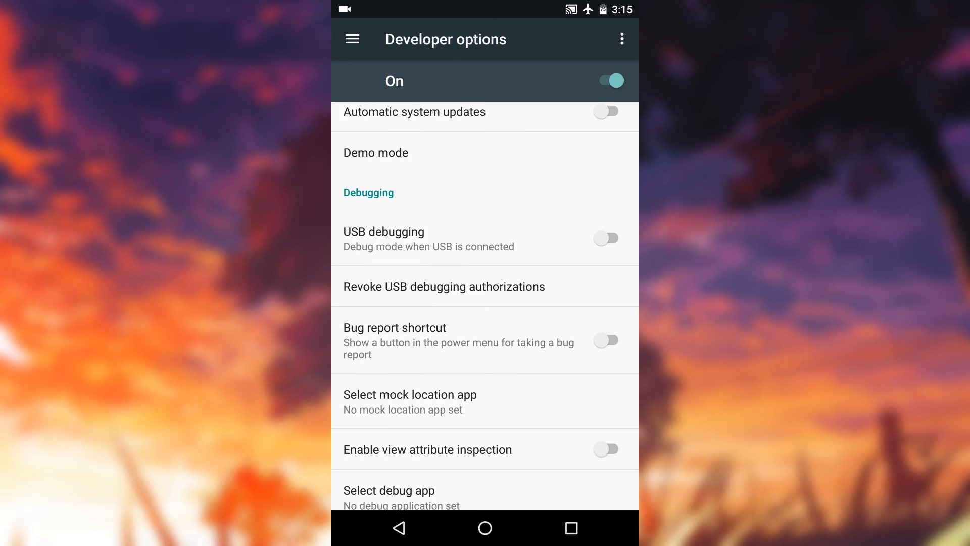
left_click(607, 238)
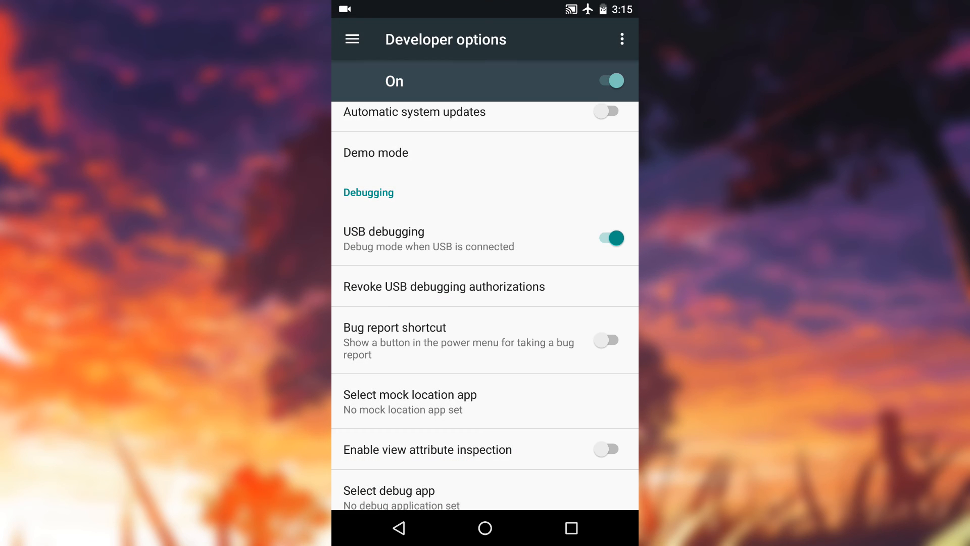
left_click(398, 528)
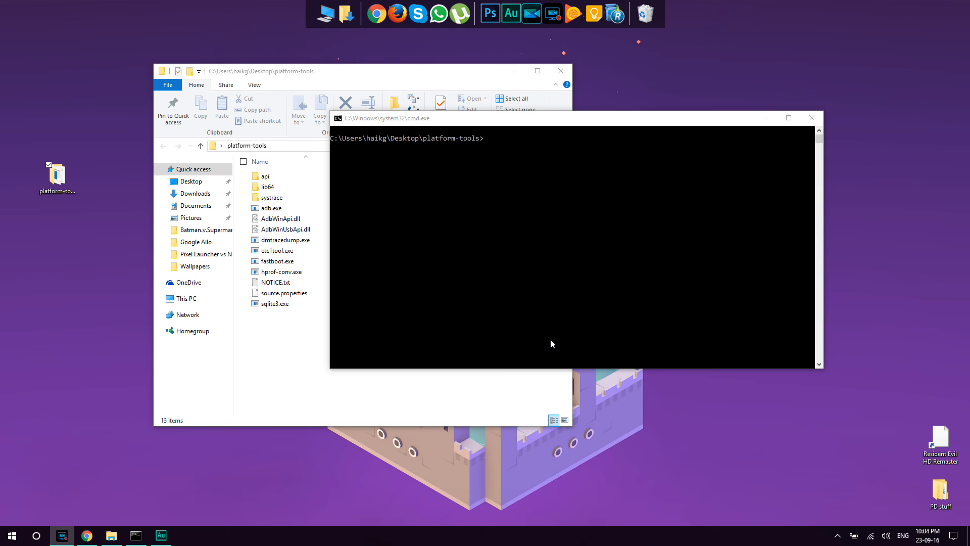
mouse_move(603, 258)
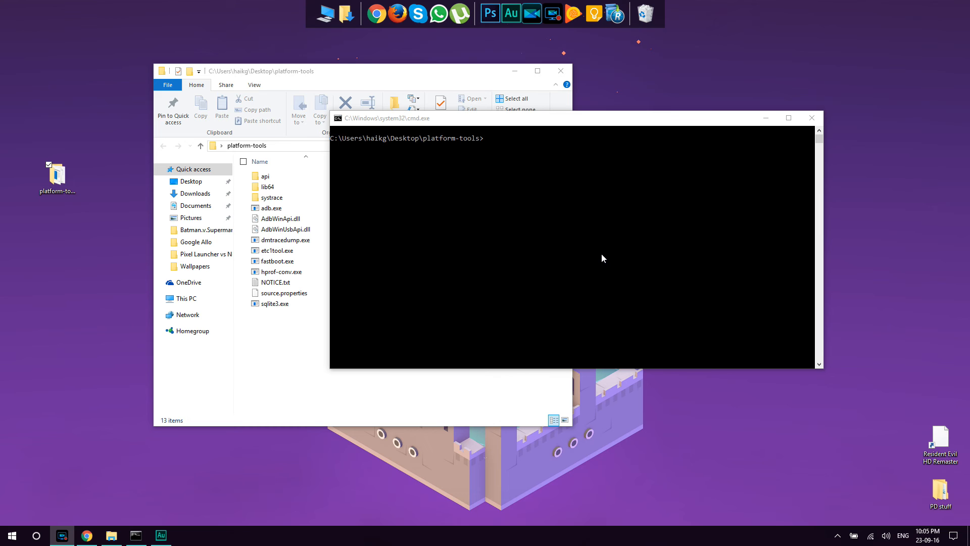
mouse_move(555, 124)
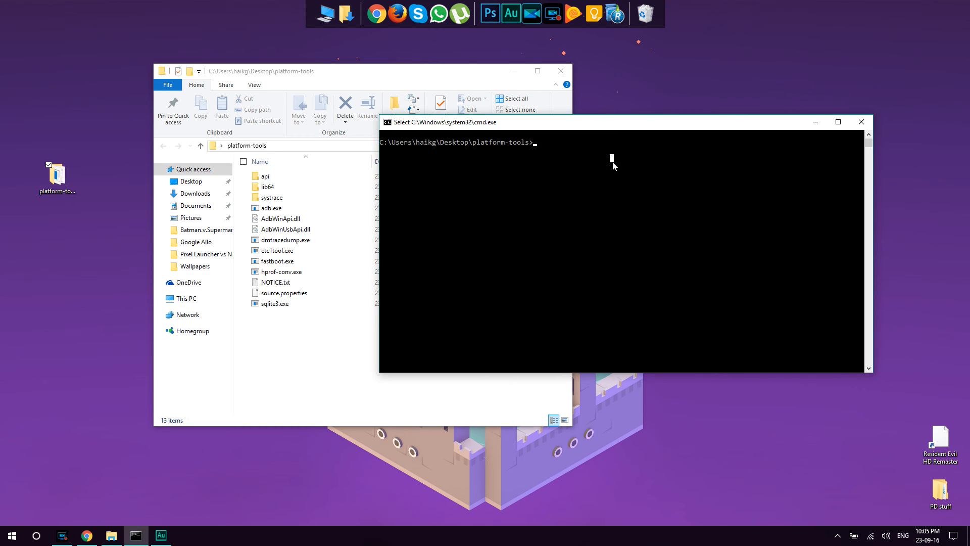
- Run 'adb devices' so the phone appears as an attached device
type("adb devices")
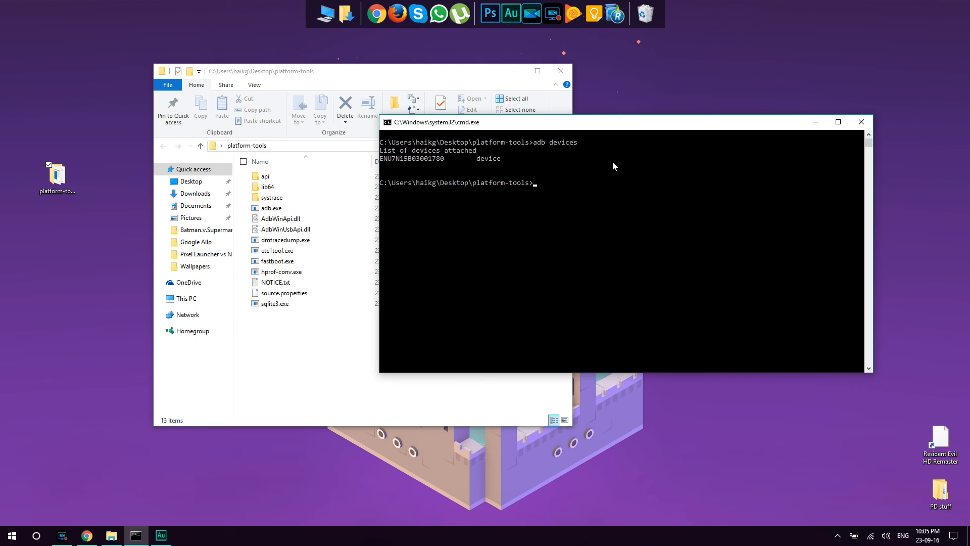
mouse_move(499, 169)
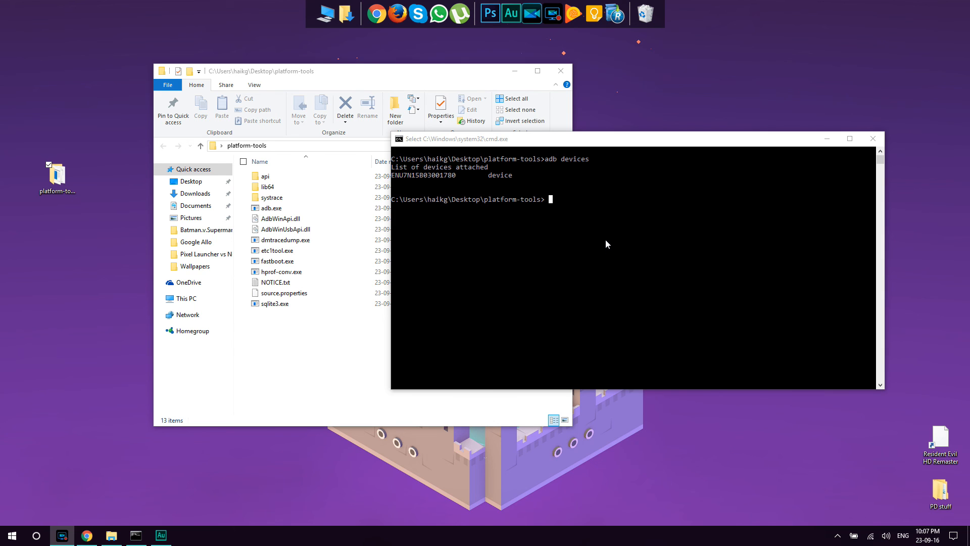
mouse_move(604, 235)
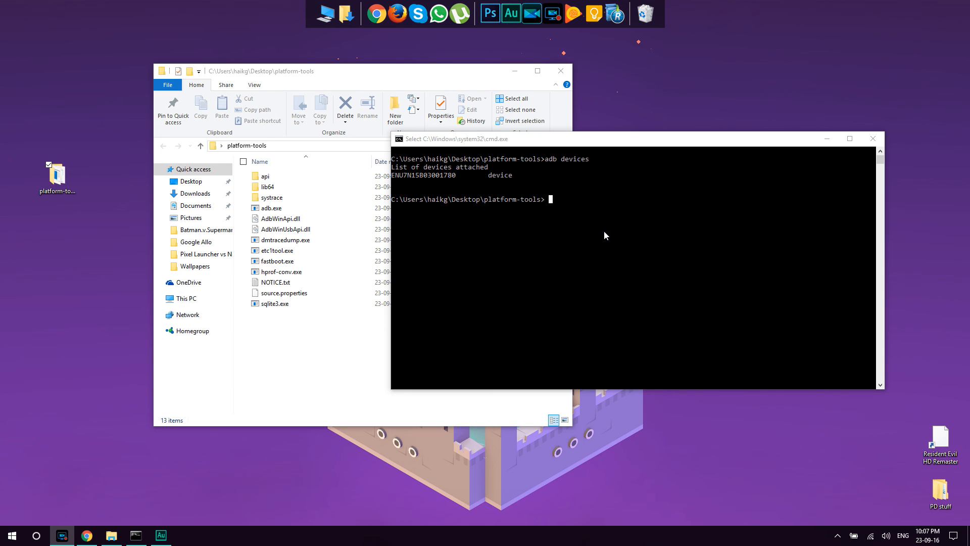
mouse_move(701, 155)
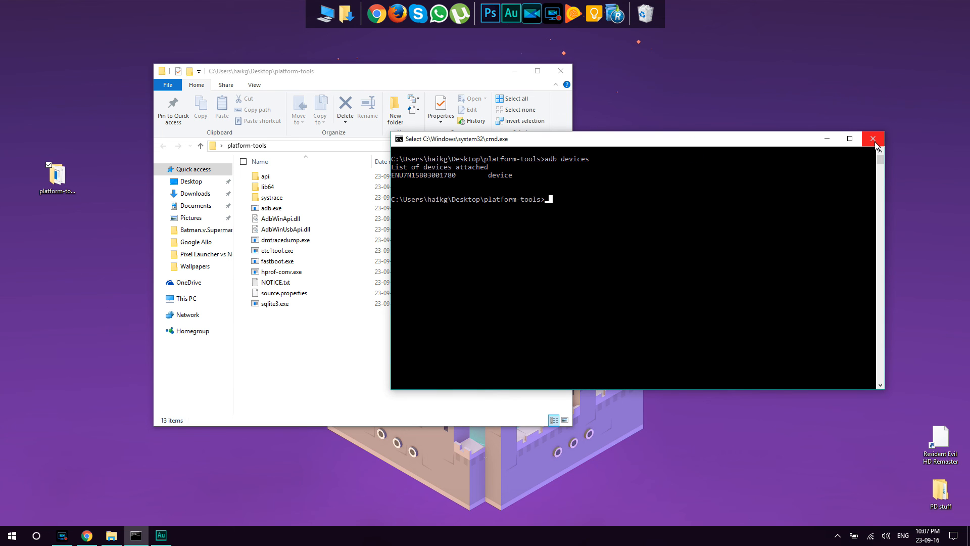
- Close the command window and rename the desktop platform-tools folder to Fastboot_ADB
left_click(873, 138)
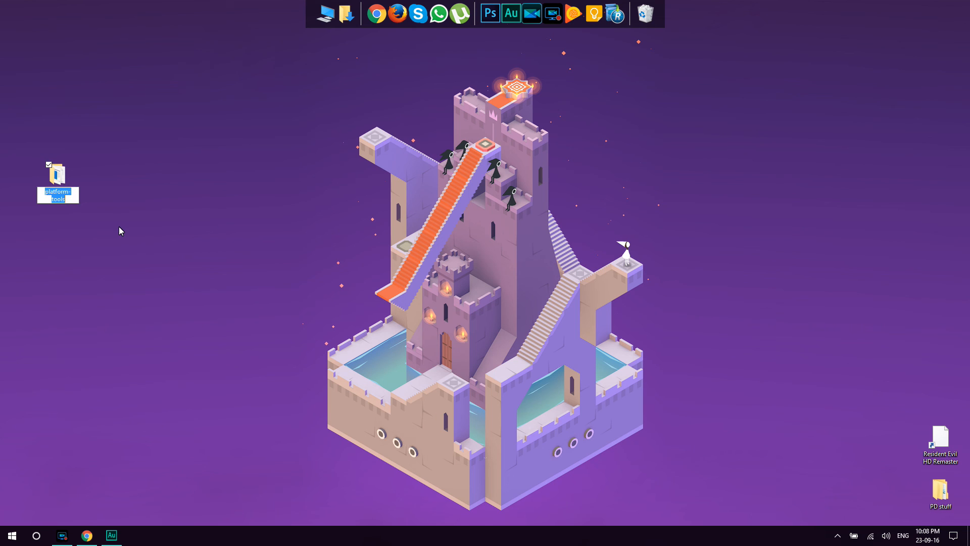
type("Fastbool")
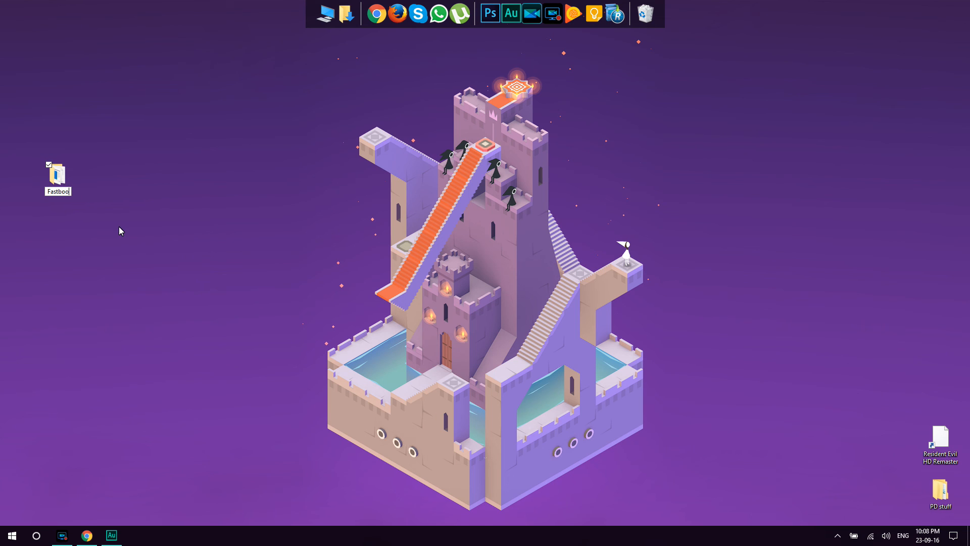
type("Fastboot_ADB")
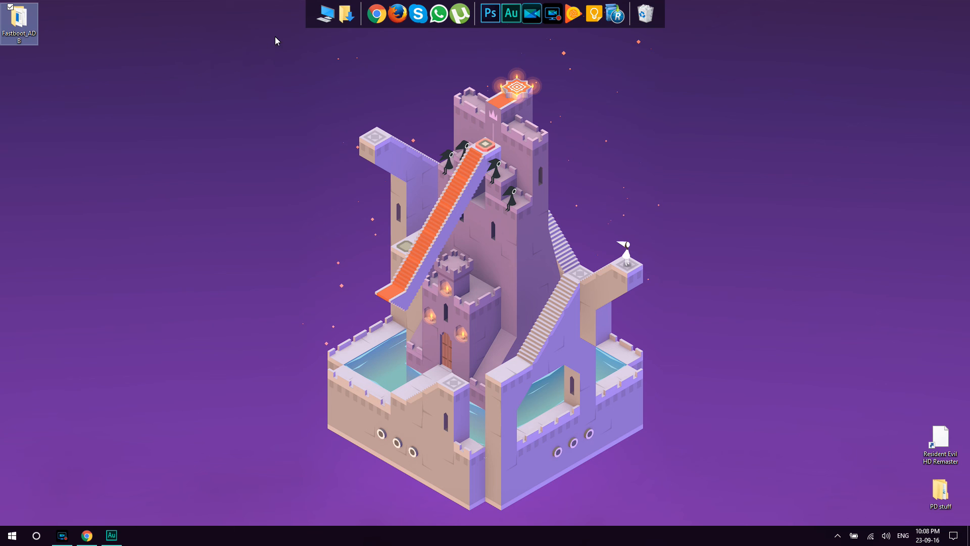
- Move the Fastboot_ADB folder from the desktop into the root of Local Disk (C:)
left_click(325, 14)
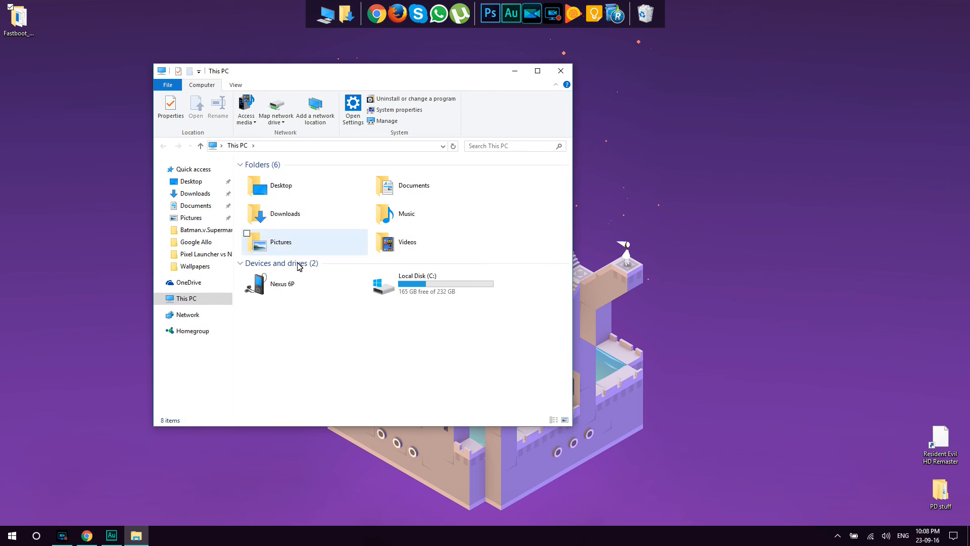
double_click(418, 283)
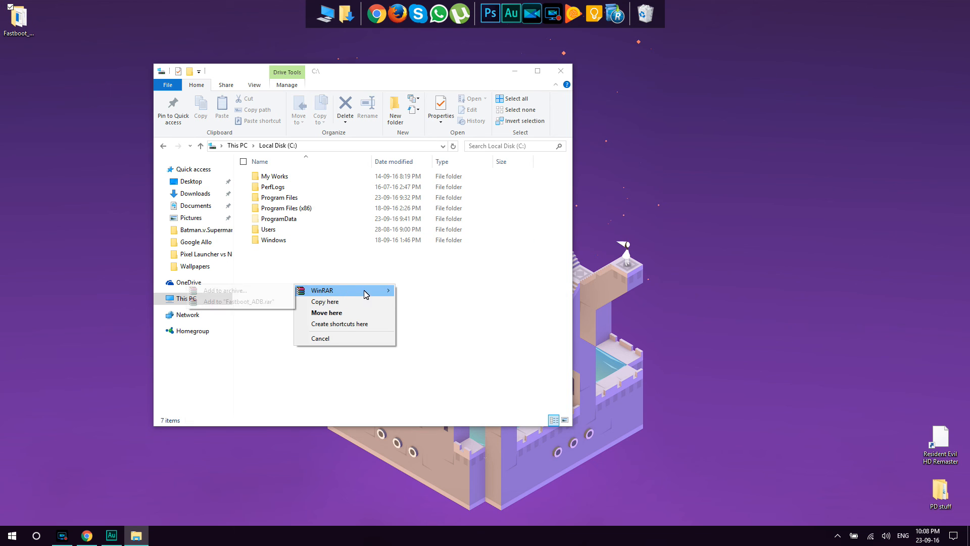
left_click(327, 312)
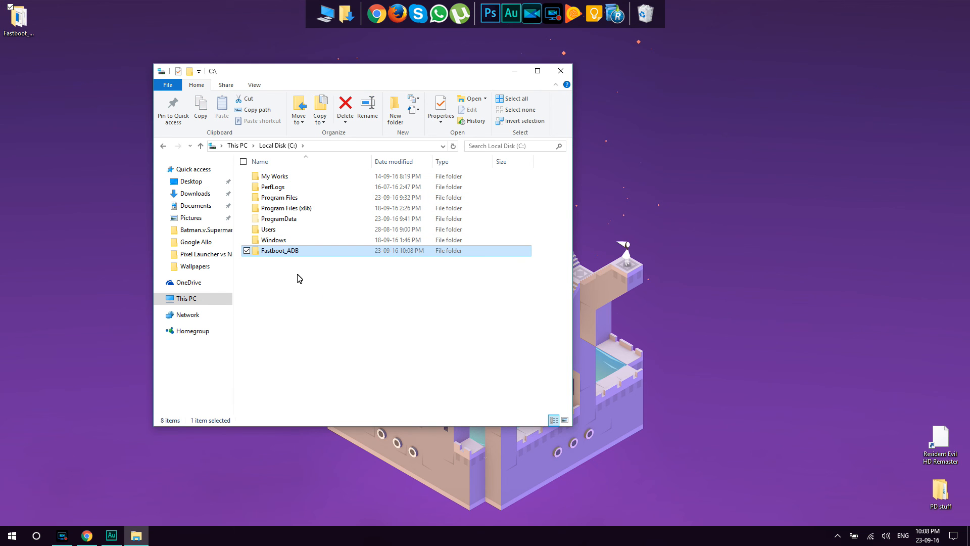